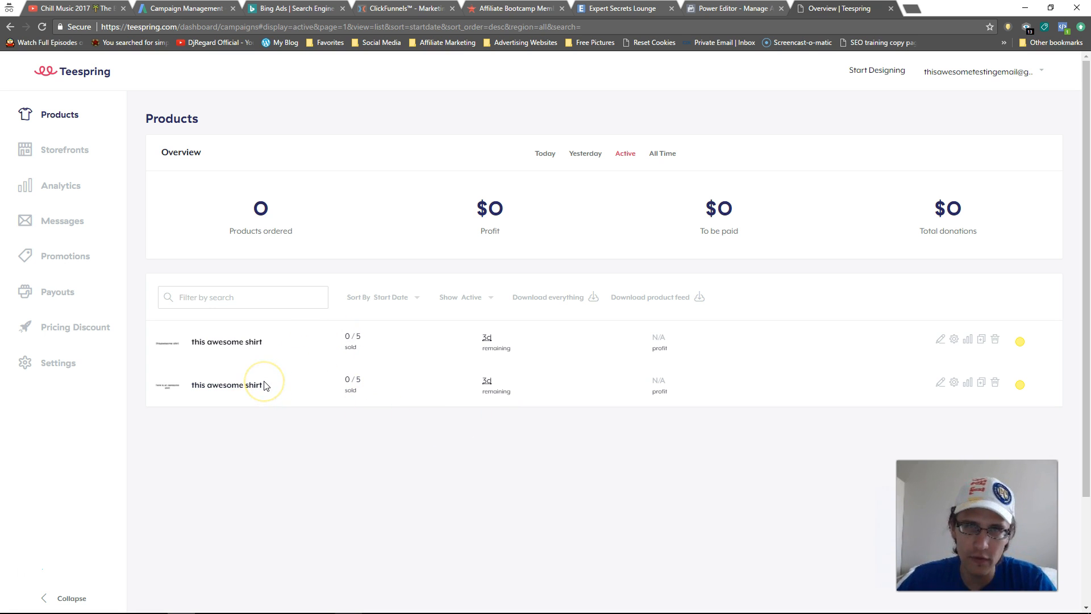
mouse_move(741, 7)
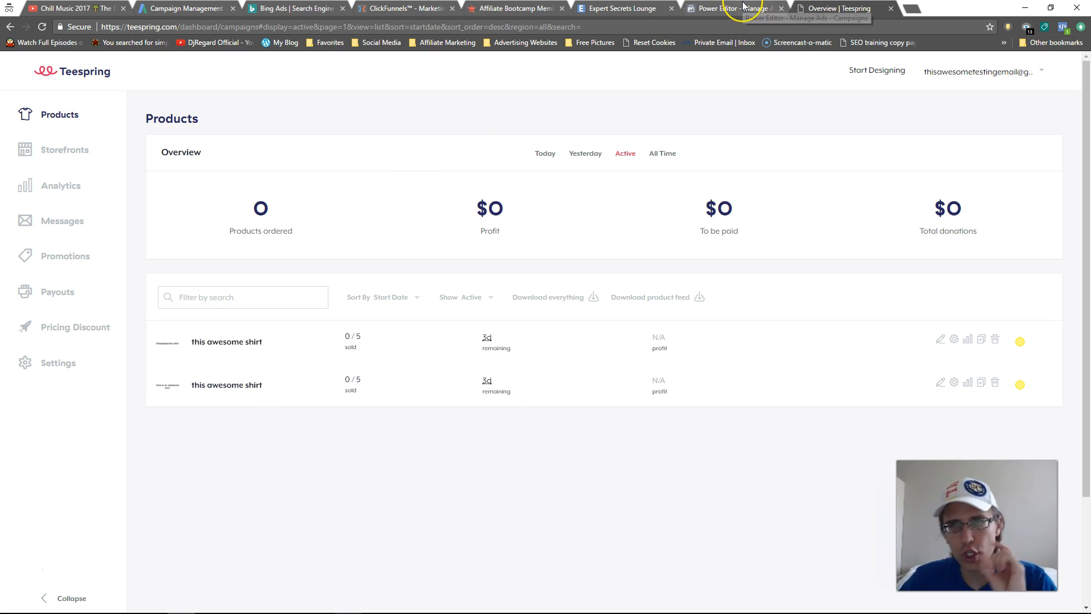
mouse_move(730, 8)
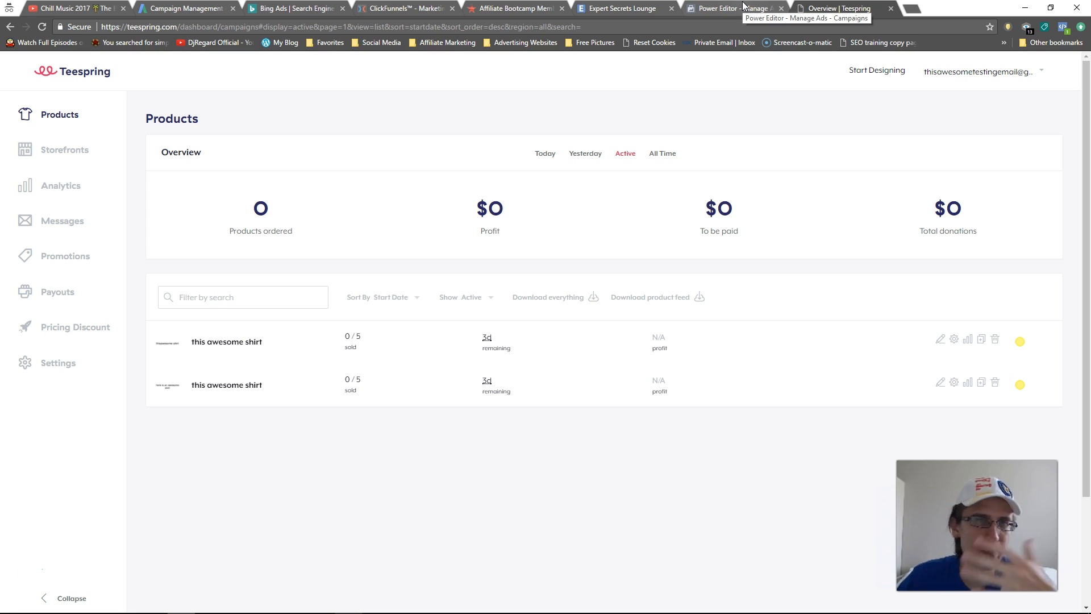
- Open the Power Editor Pixels page showing Ad Account 2's pixel and its ID
left_click(727, 7)
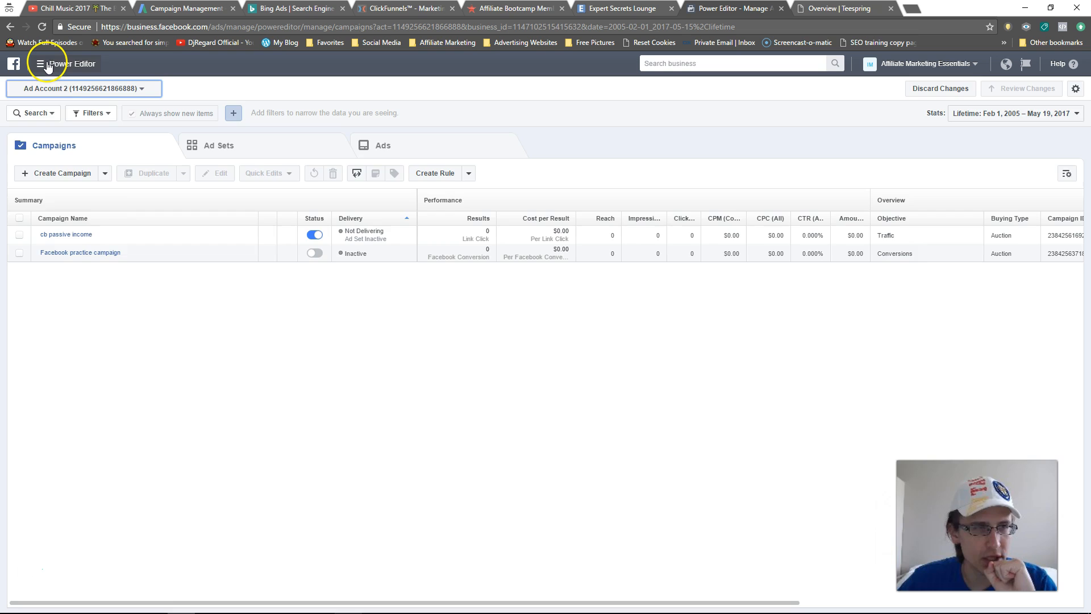
mouse_move(295, 325)
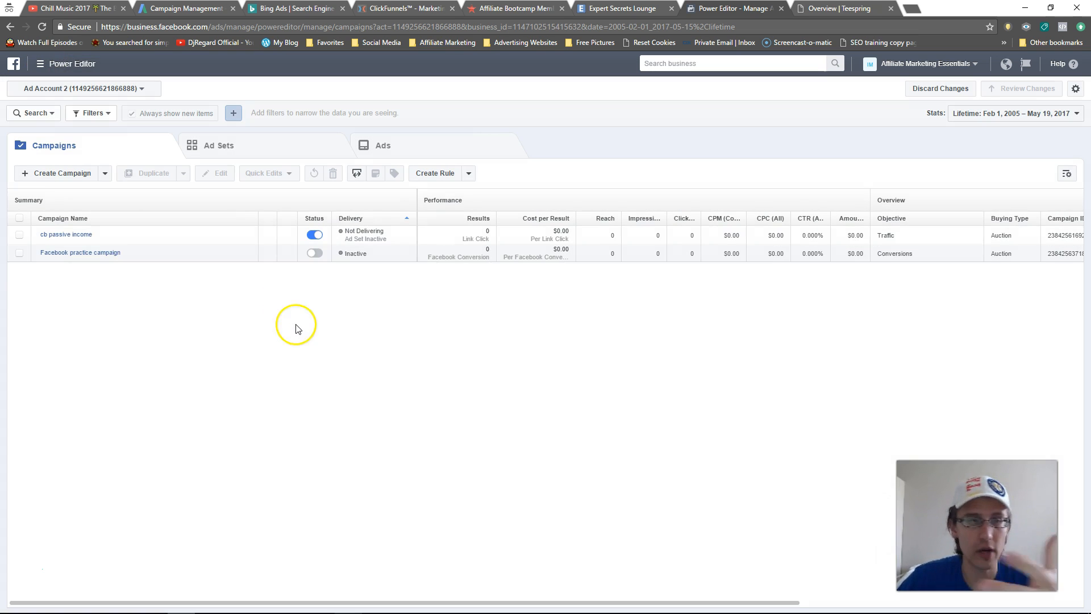
left_click(40, 63)
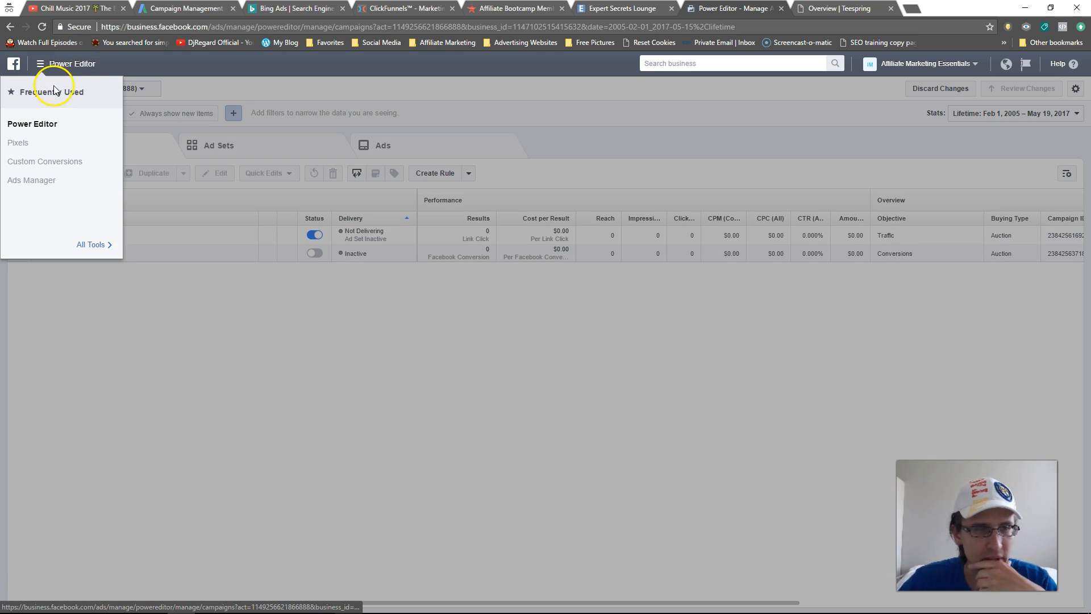
left_click(18, 143)
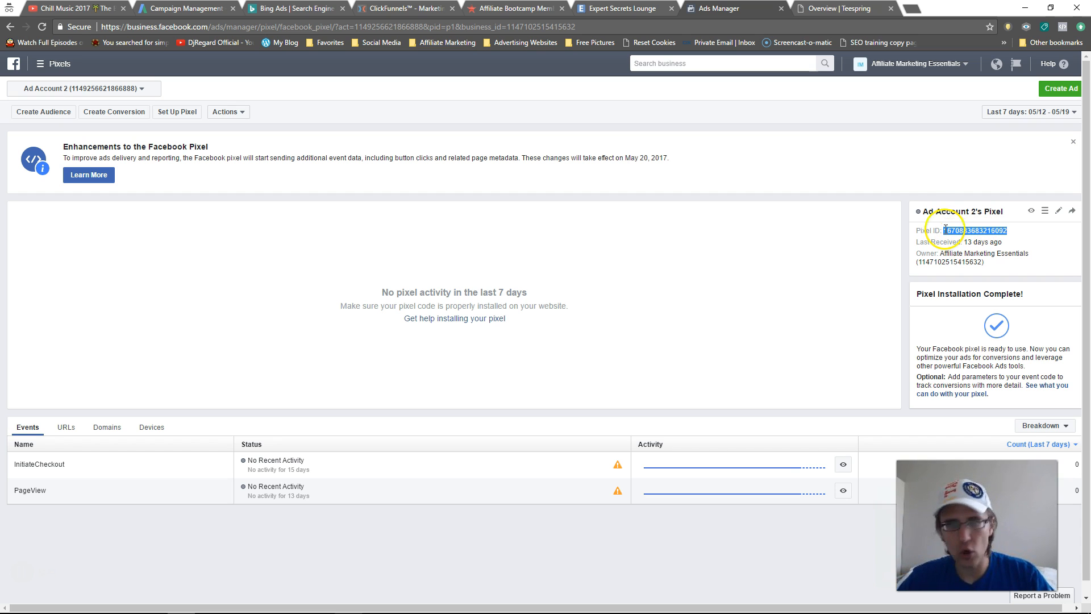
left_click(834, 9)
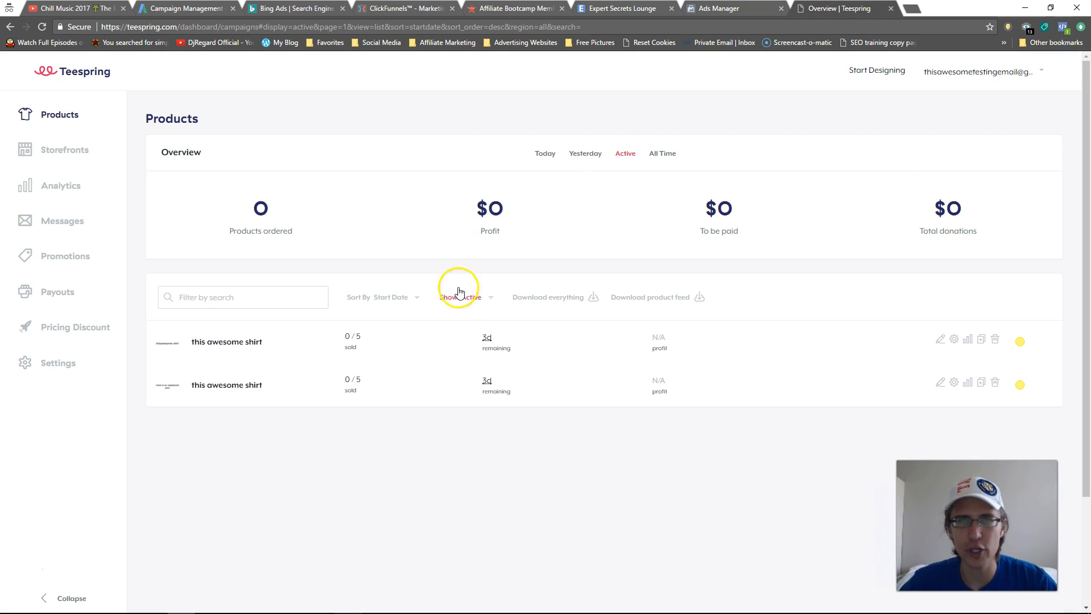
mouse_move(430, 442)
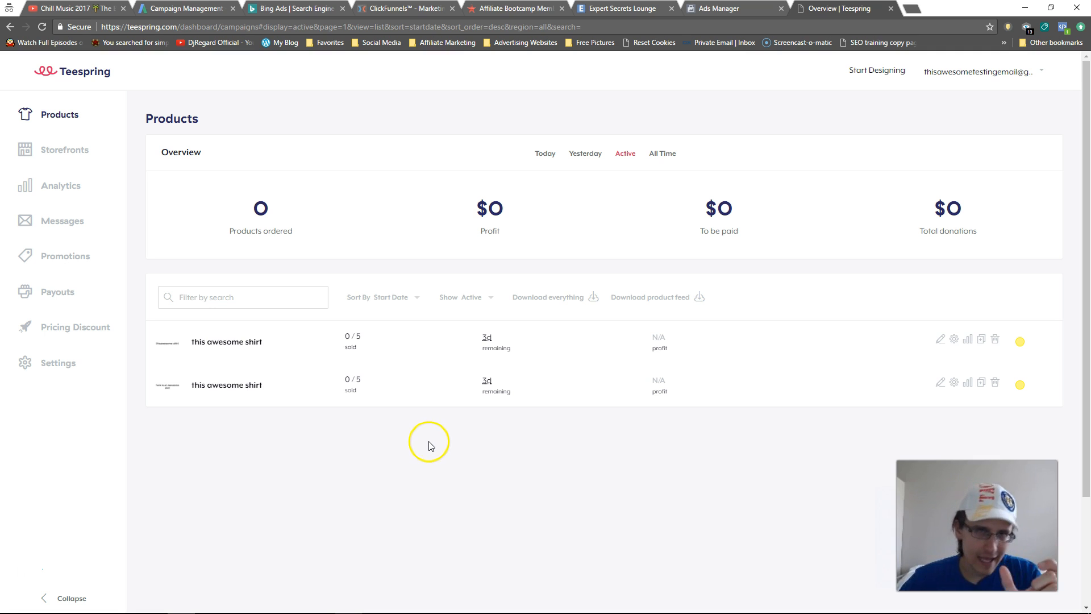
mouse_move(438, 440)
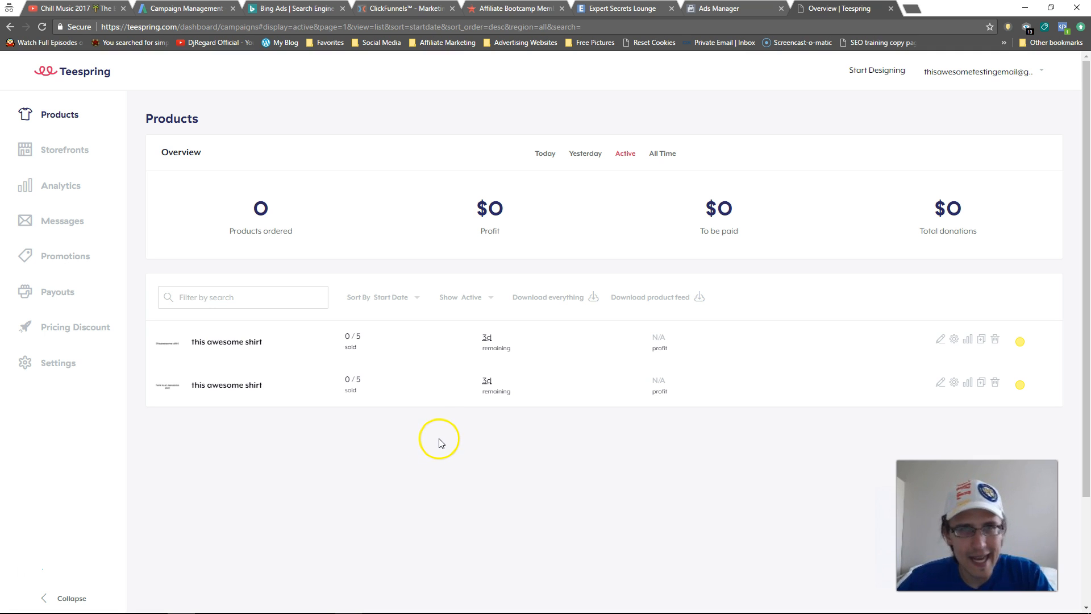
mouse_move(416, 478)
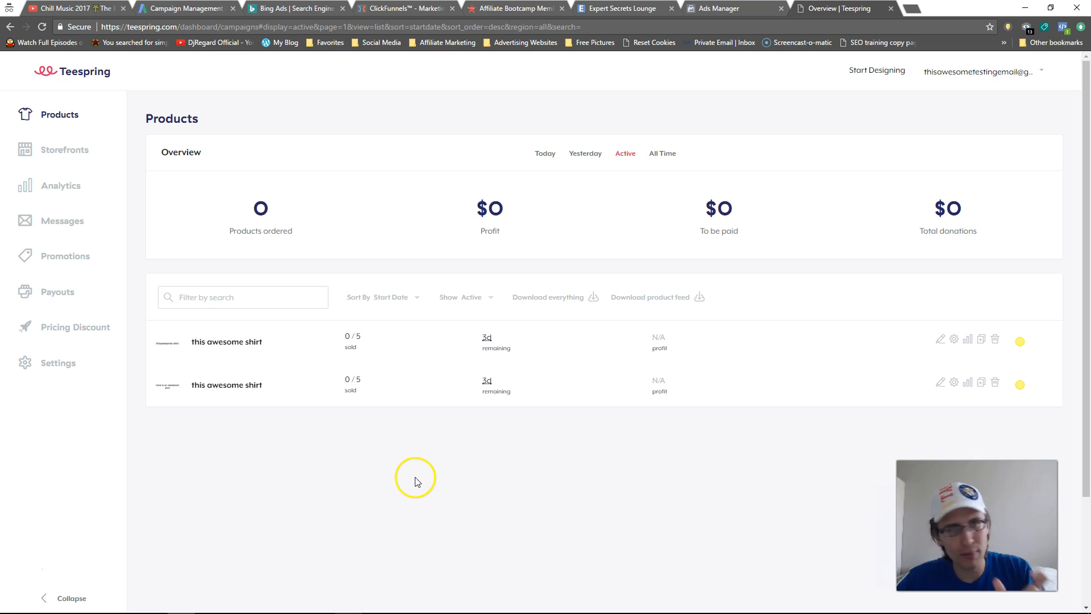
mouse_move(421, 462)
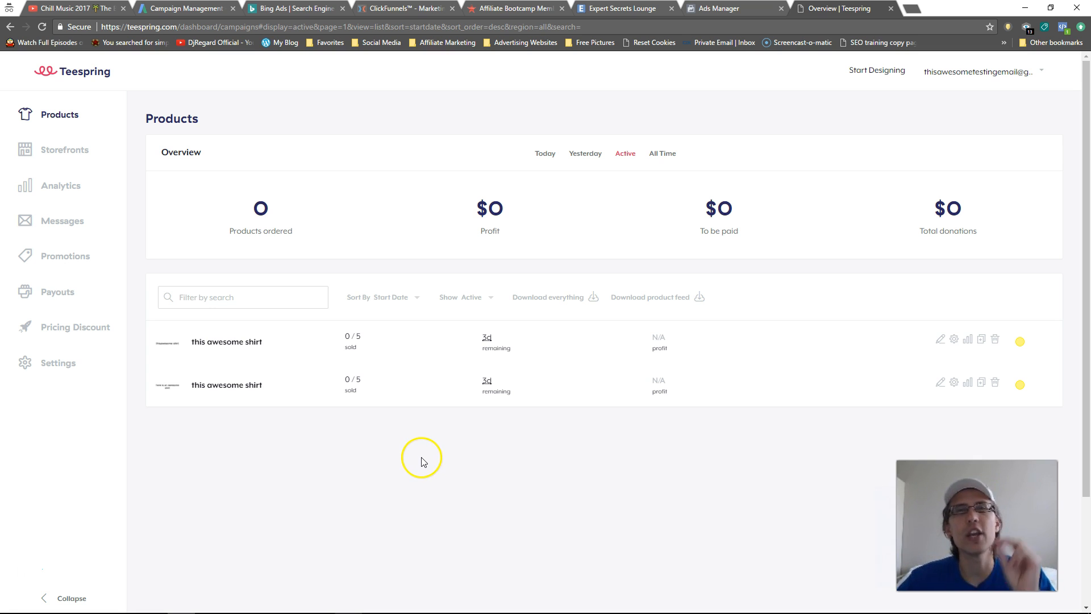
mouse_move(64, 186)
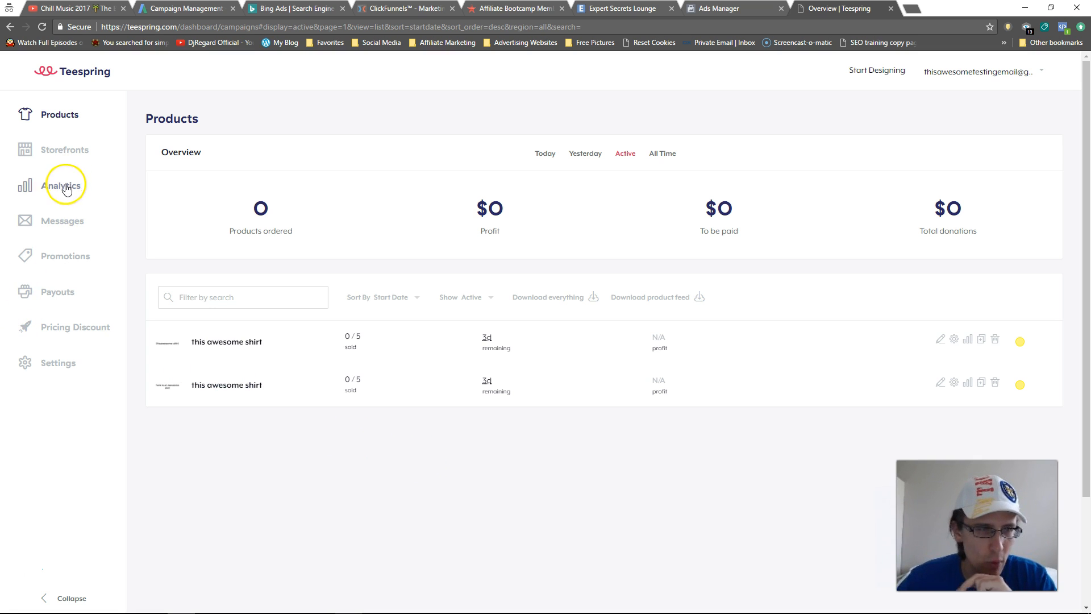
left_click(61, 185)
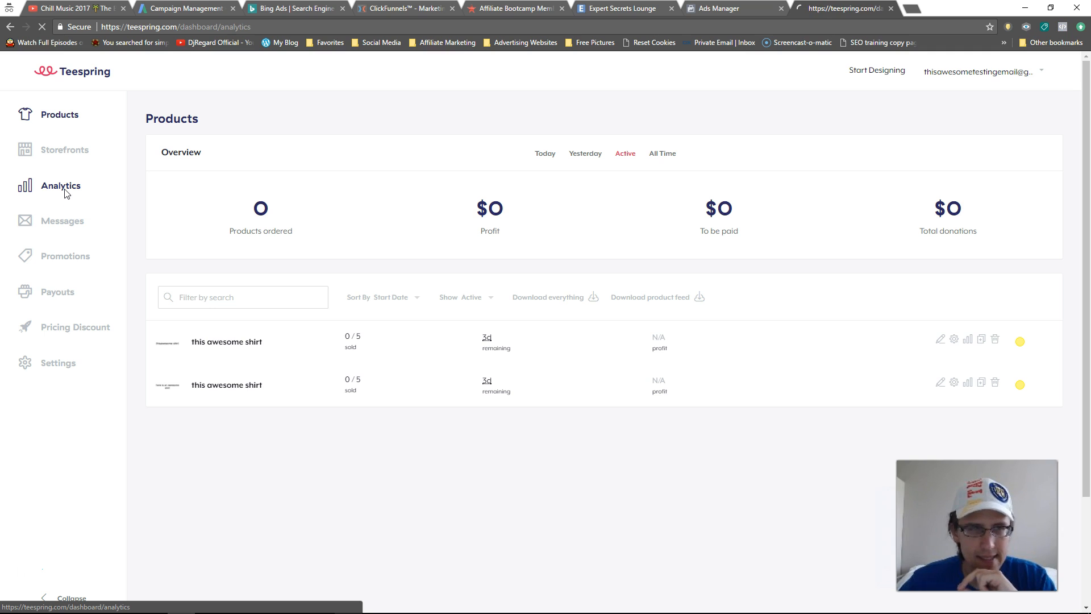
left_click(60, 186)
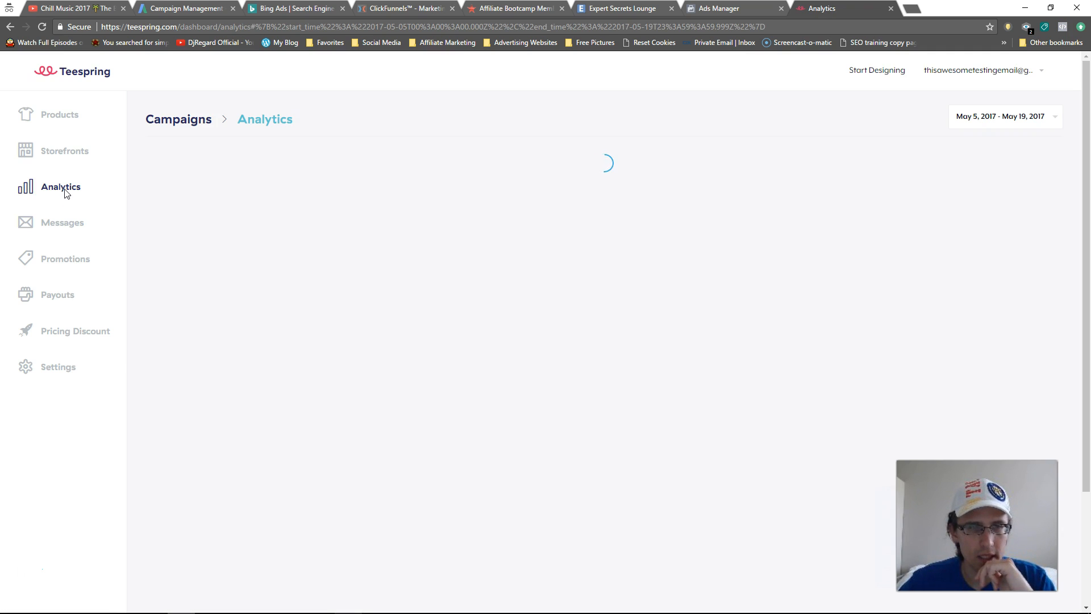
mouse_move(51, 114)
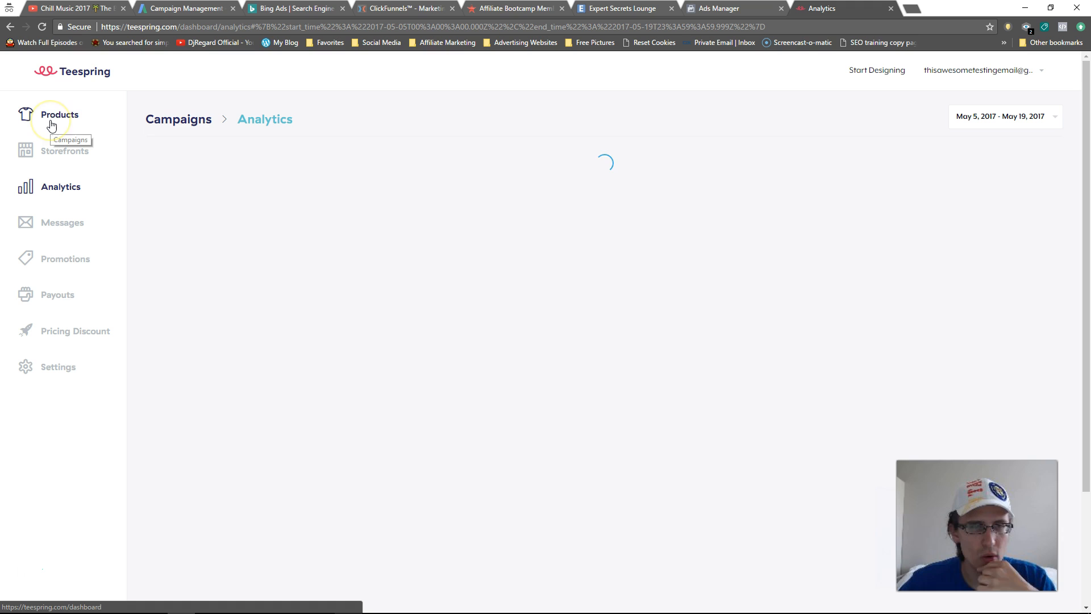
left_click(59, 114)
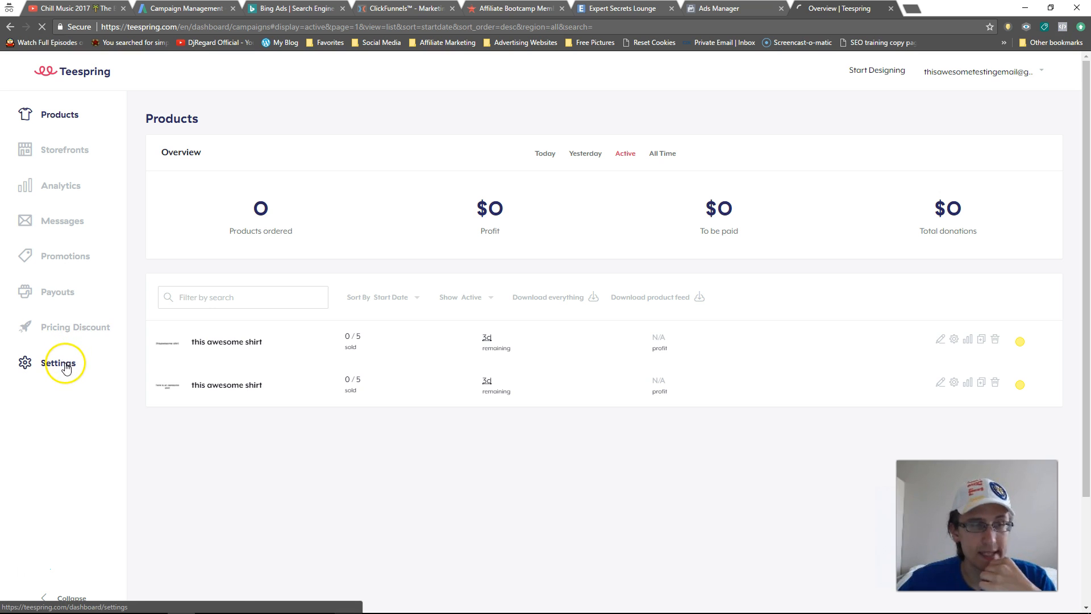
left_click(58, 363)
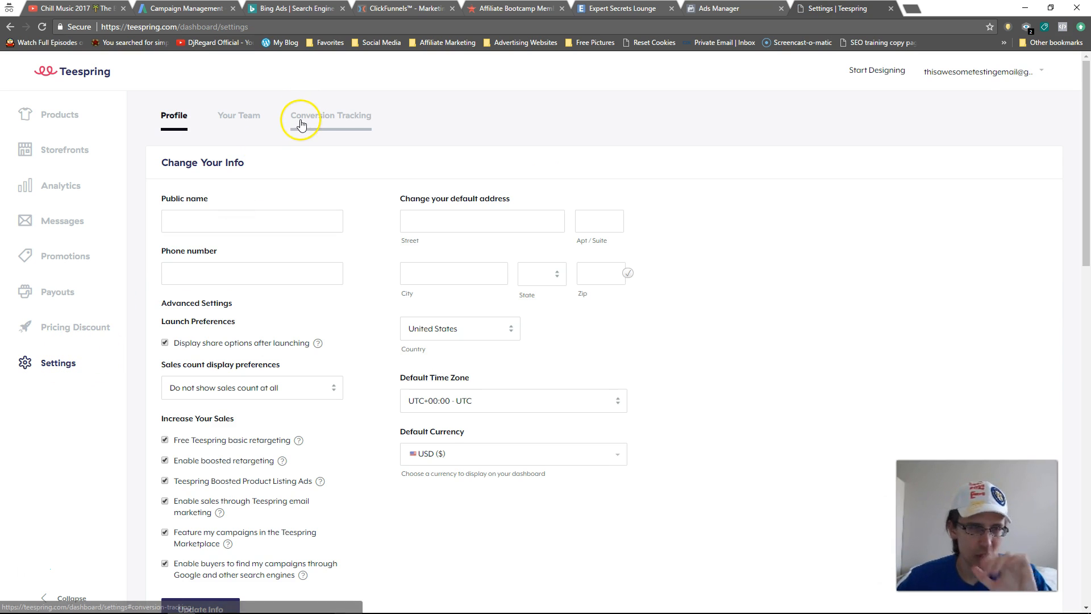
left_click(330, 115)
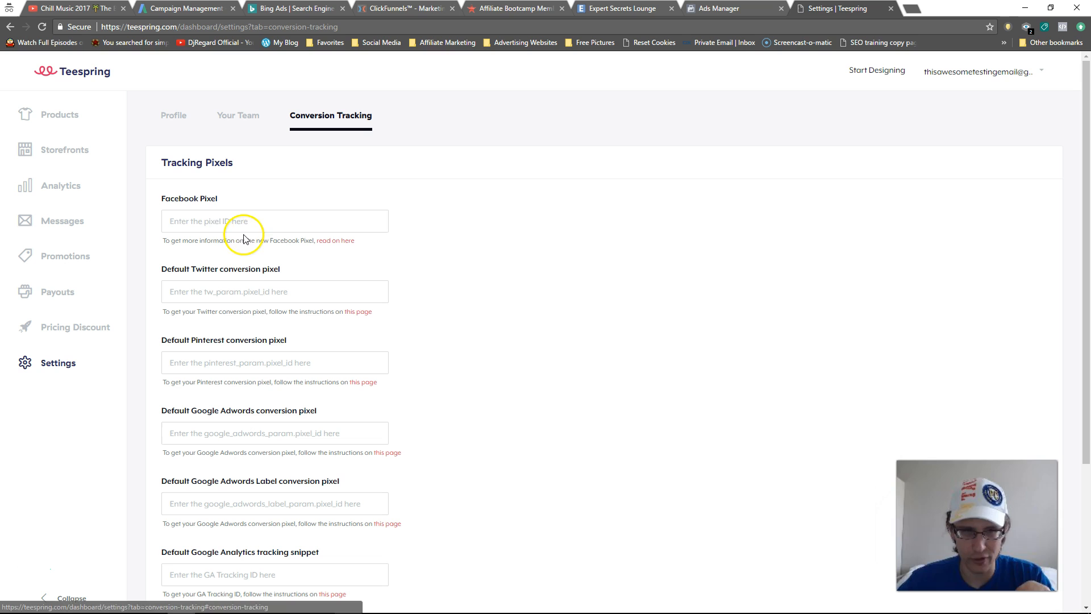
type("1670883685216092")
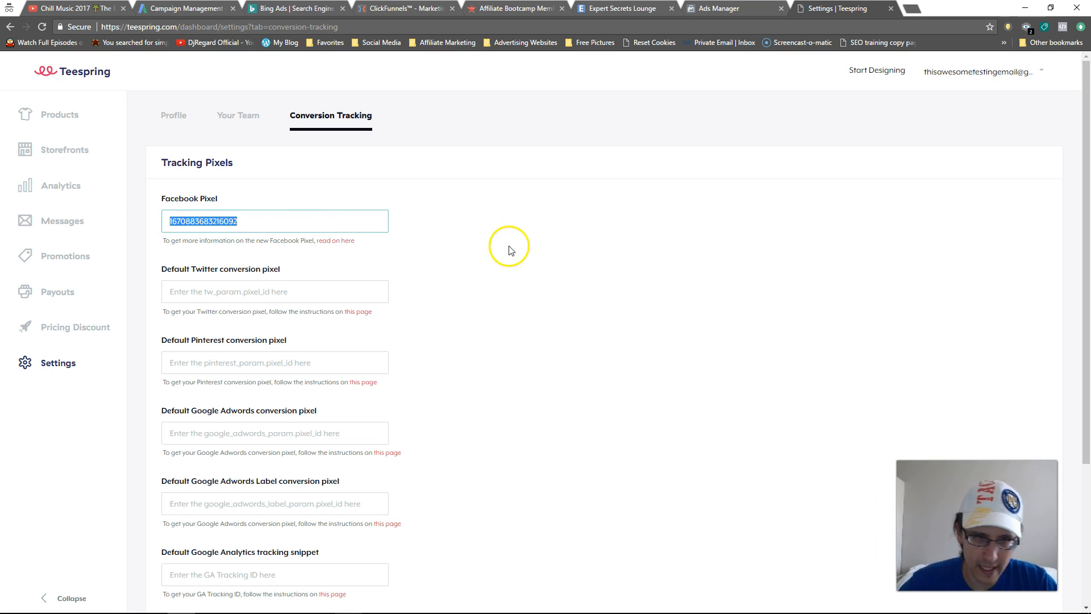
mouse_move(180, 114)
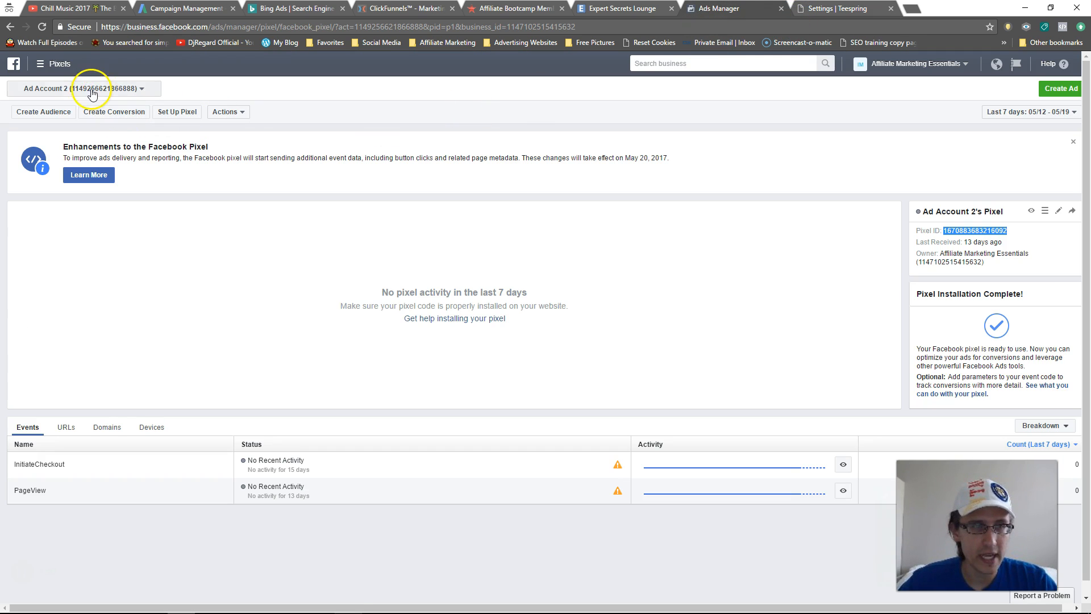
- Go from the Pixels page to Ads Manager's Campaigns tab for Ad Account 2
left_click(40, 63)
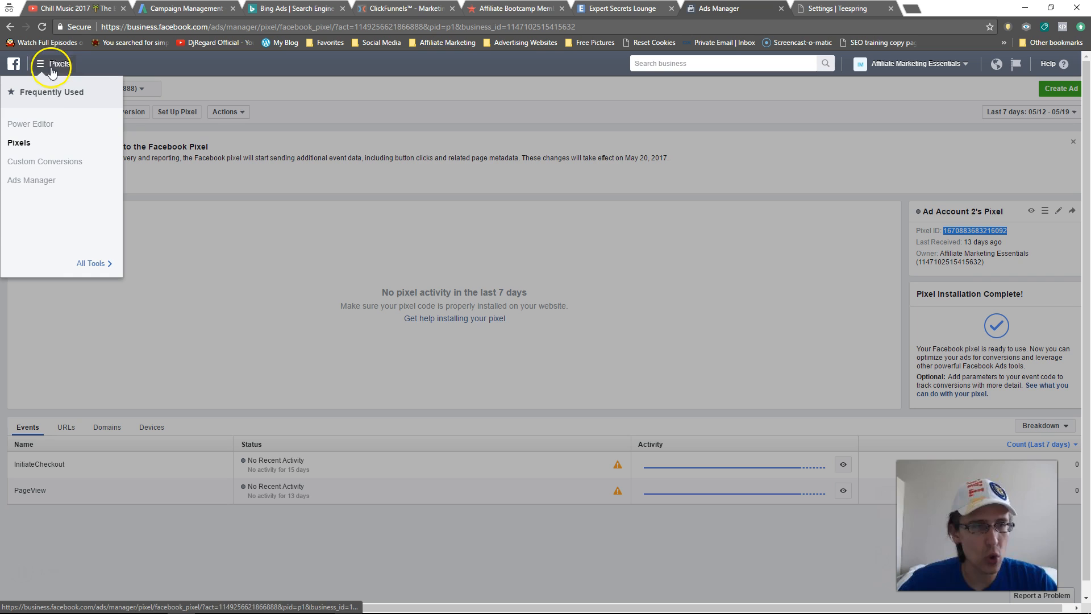
left_click(31, 180)
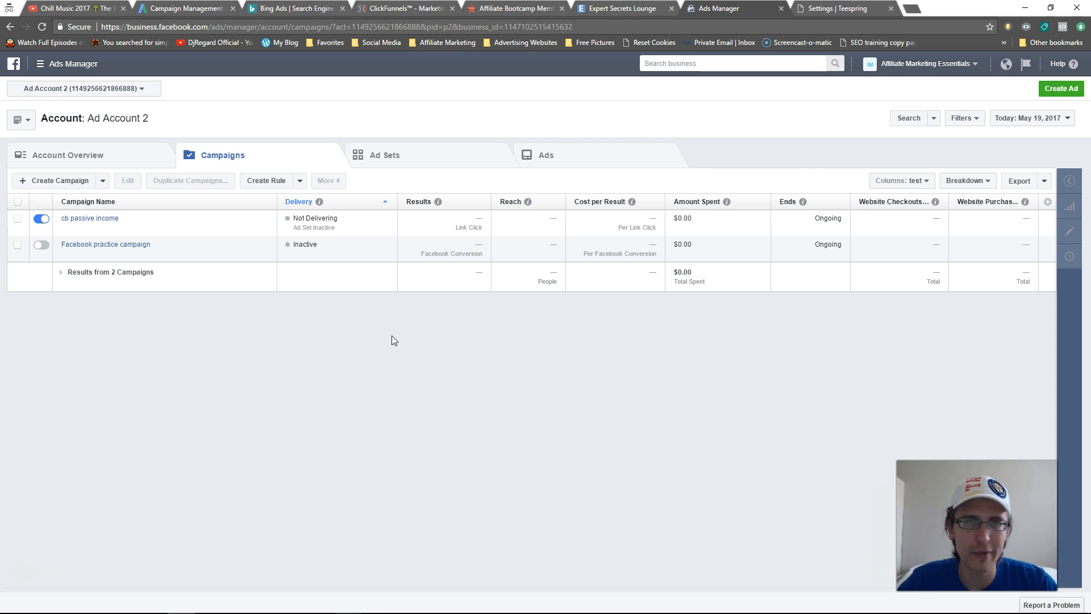
mouse_move(1032, 252)
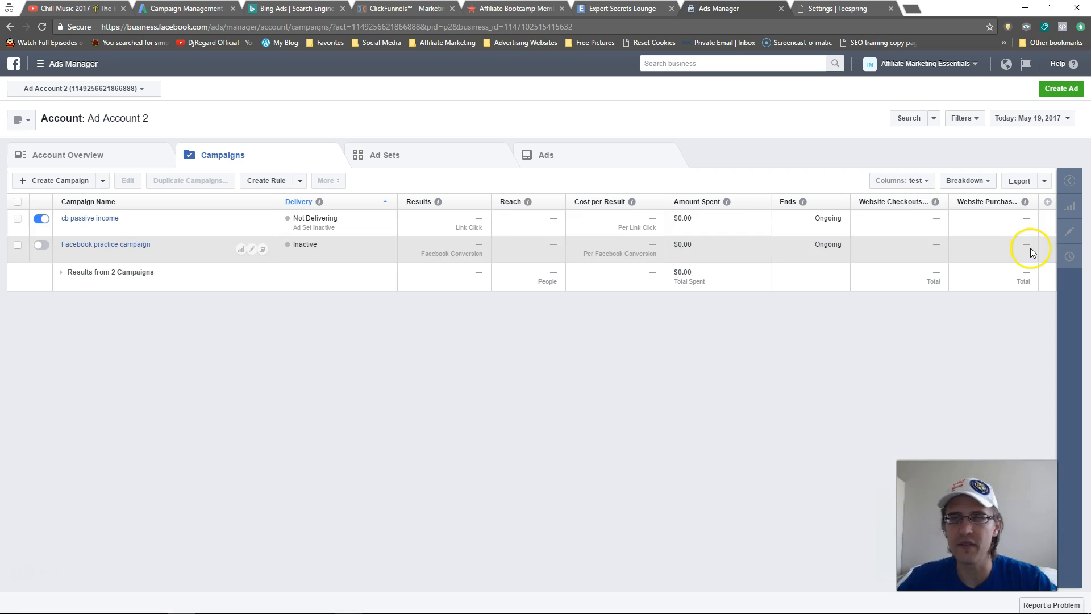
mouse_move(920, 193)
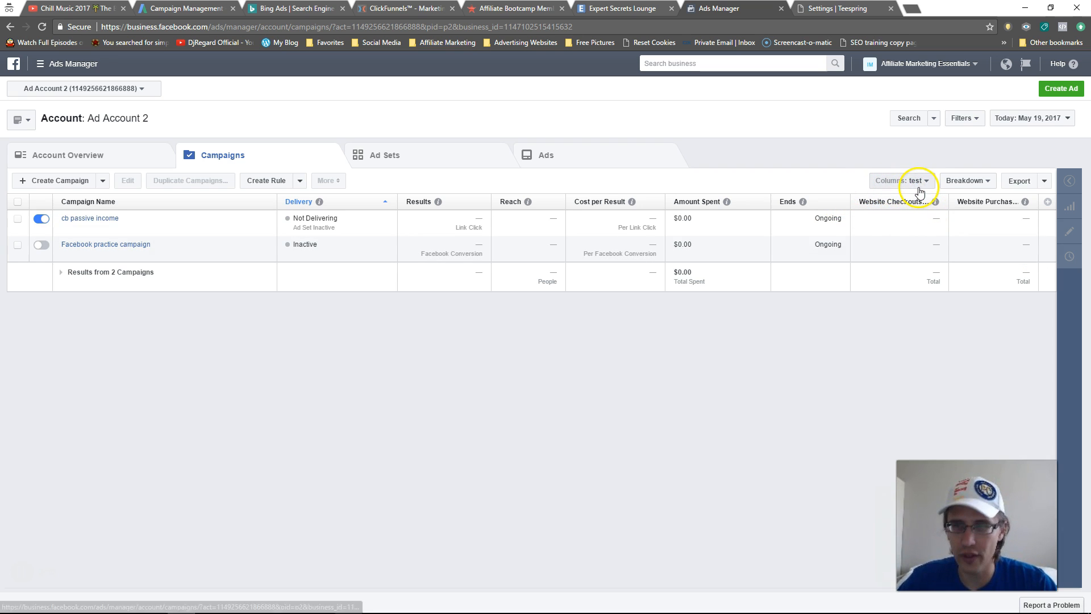
- Add Website Adds to Cart and Content Views columns, remove Checkouts Initiated, and apply
left_click(900, 180)
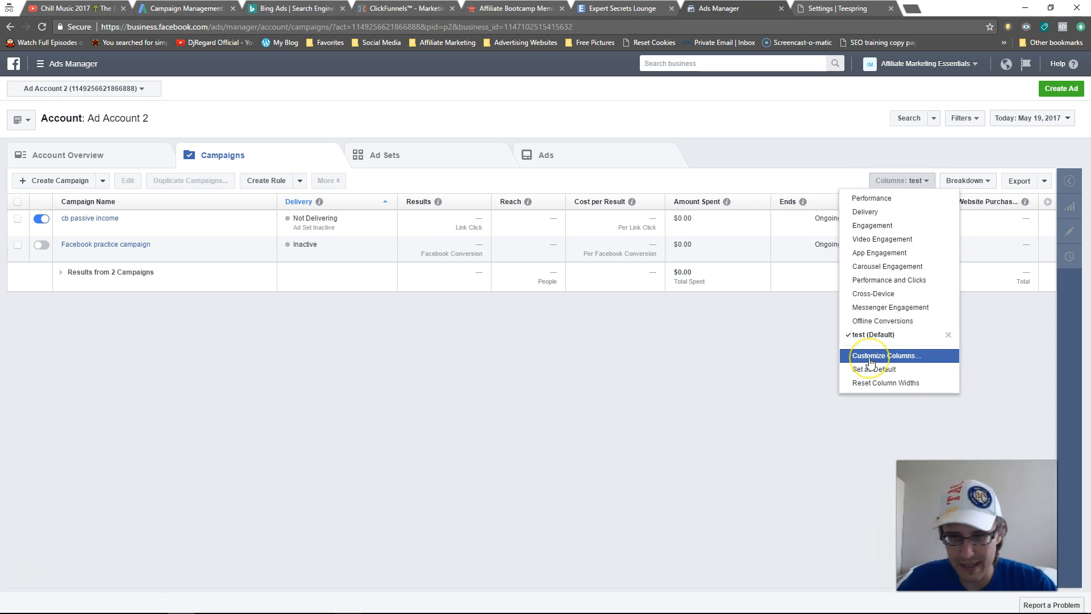
left_click(885, 355)
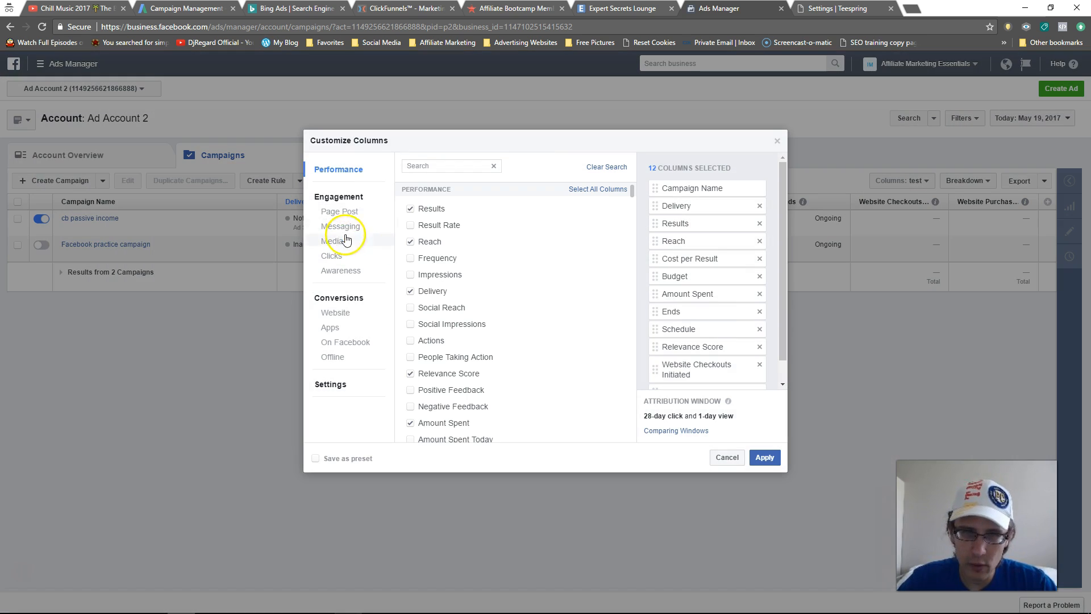
left_click(335, 312)
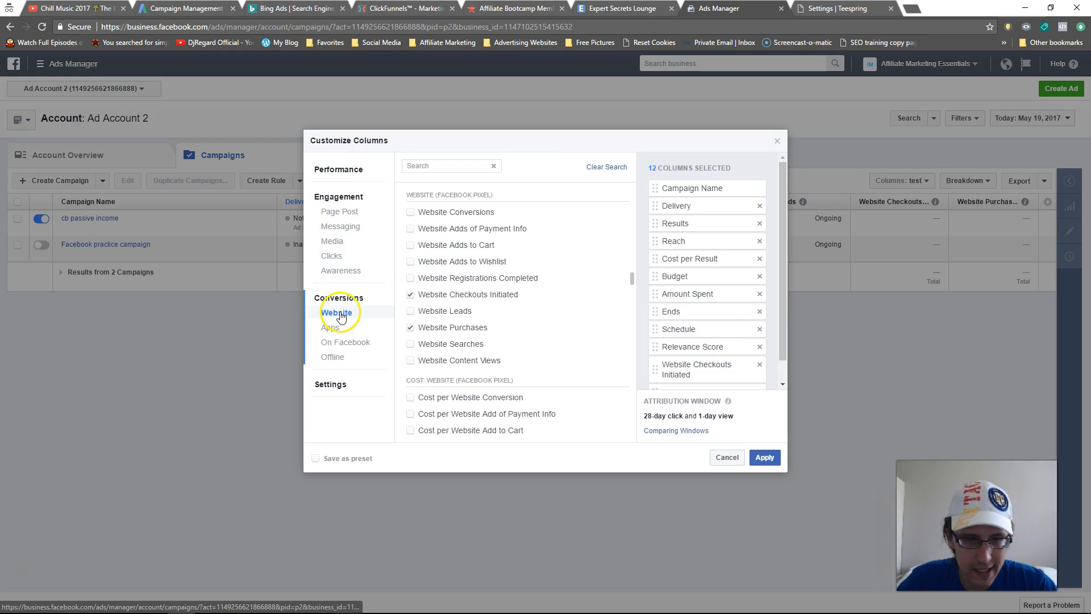
mouse_move(503, 348)
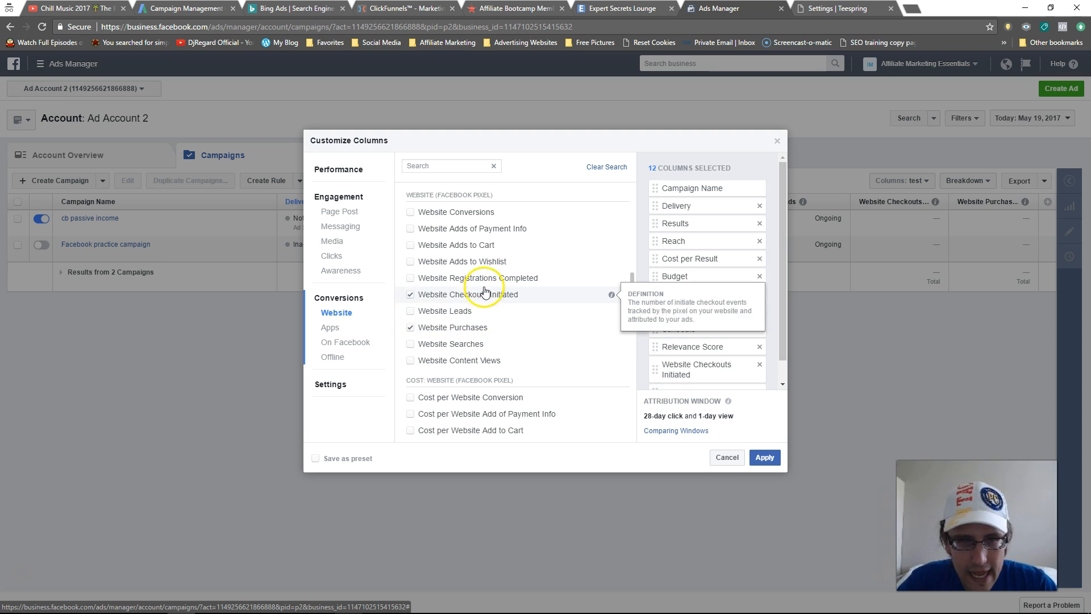
mouse_move(503, 248)
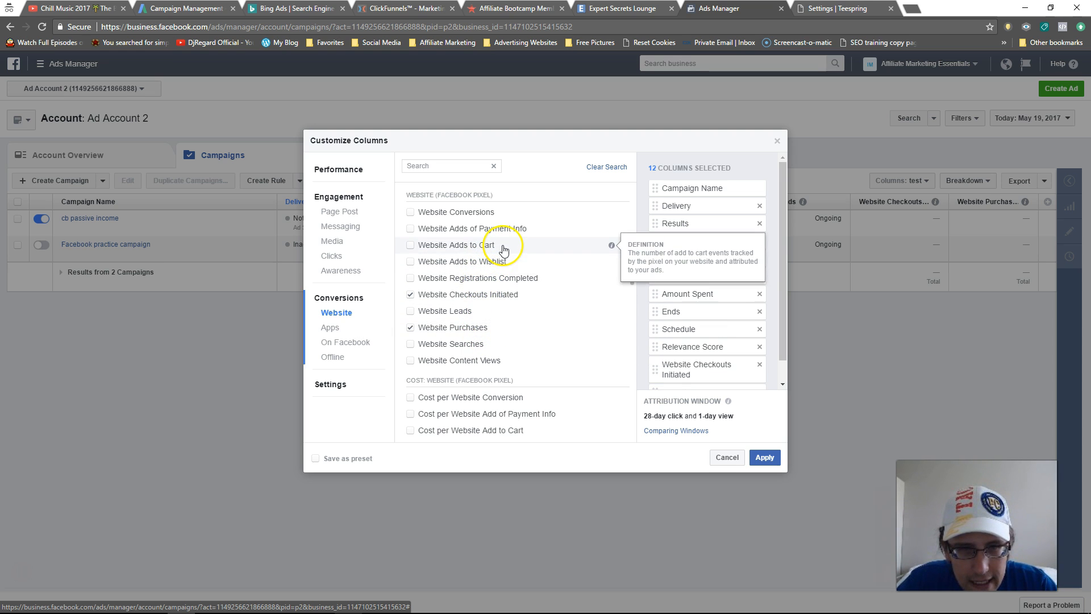
left_click(410, 244)
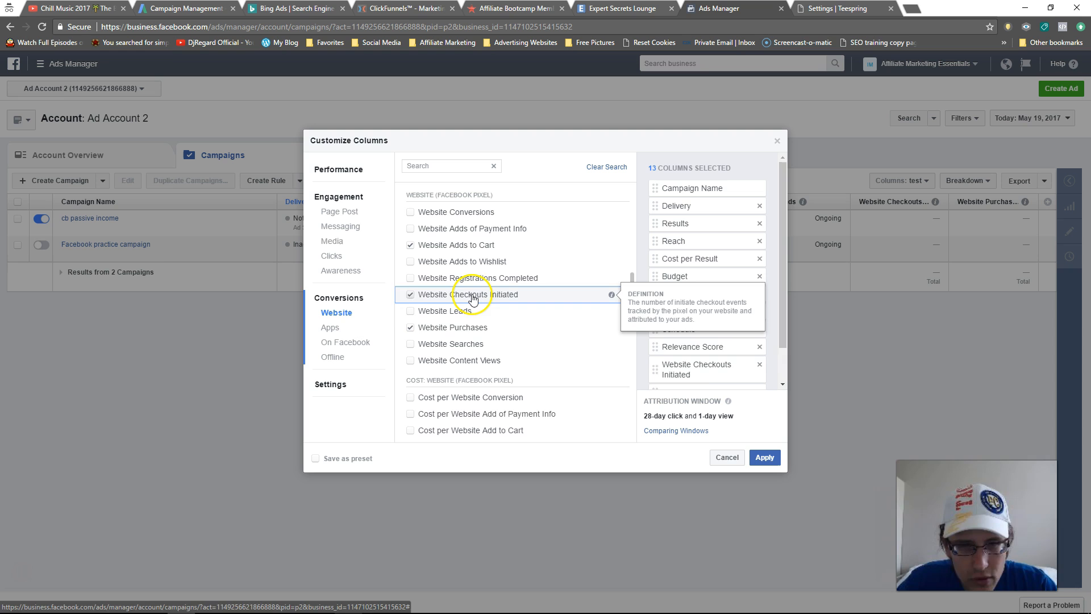
left_click(410, 294)
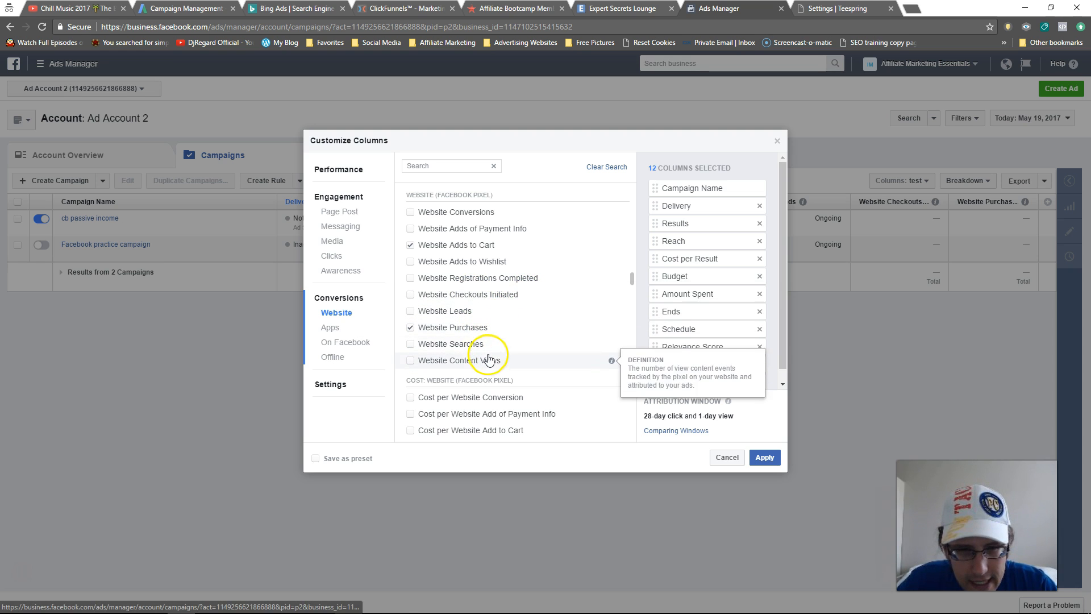
mouse_move(488, 346)
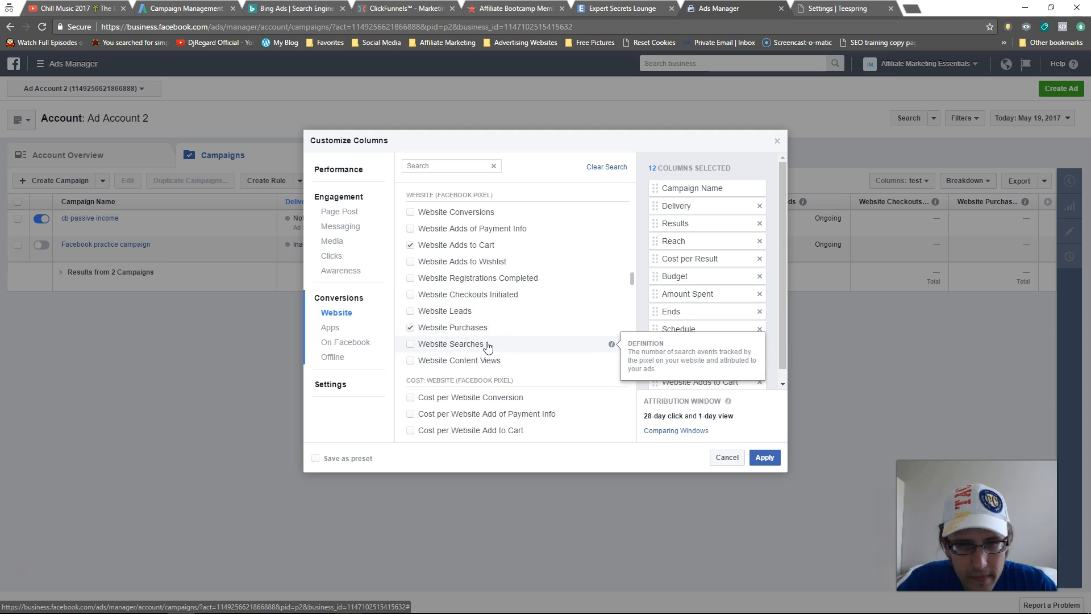
left_click(410, 360)
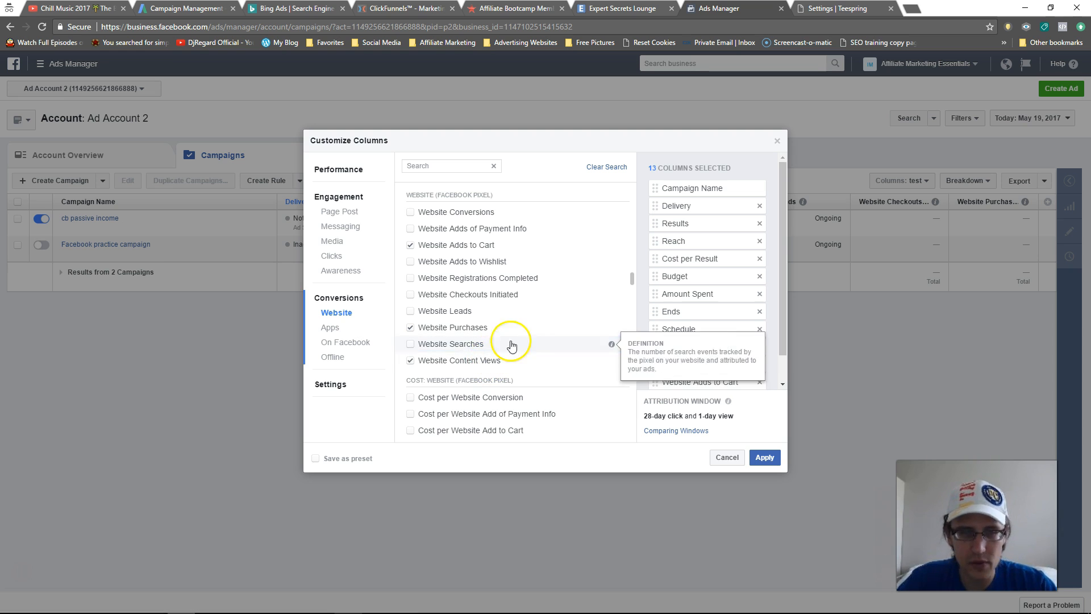
mouse_move(477, 368)
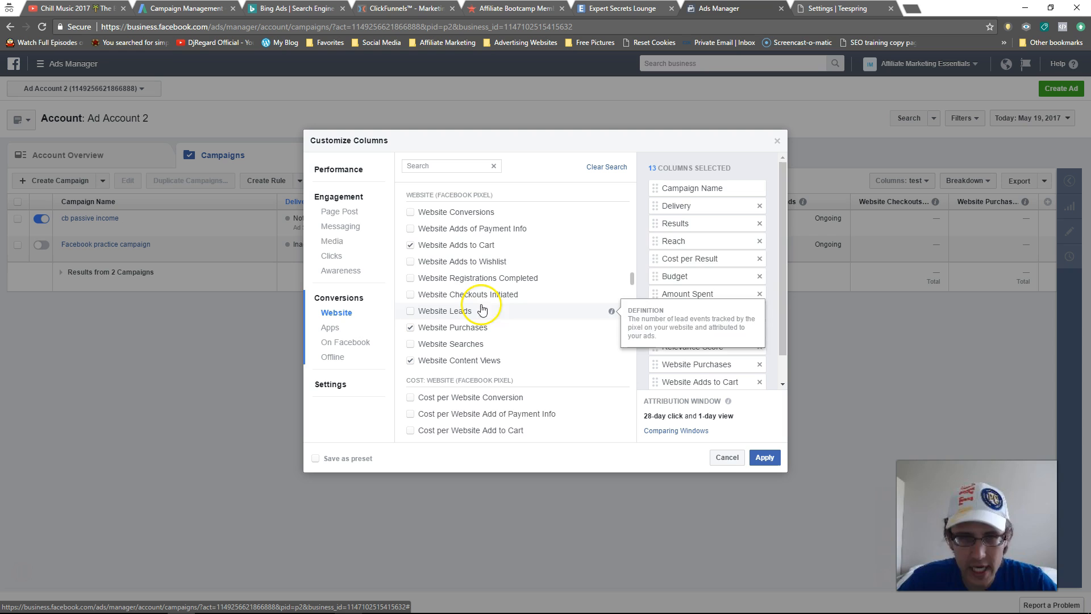
mouse_move(458, 249)
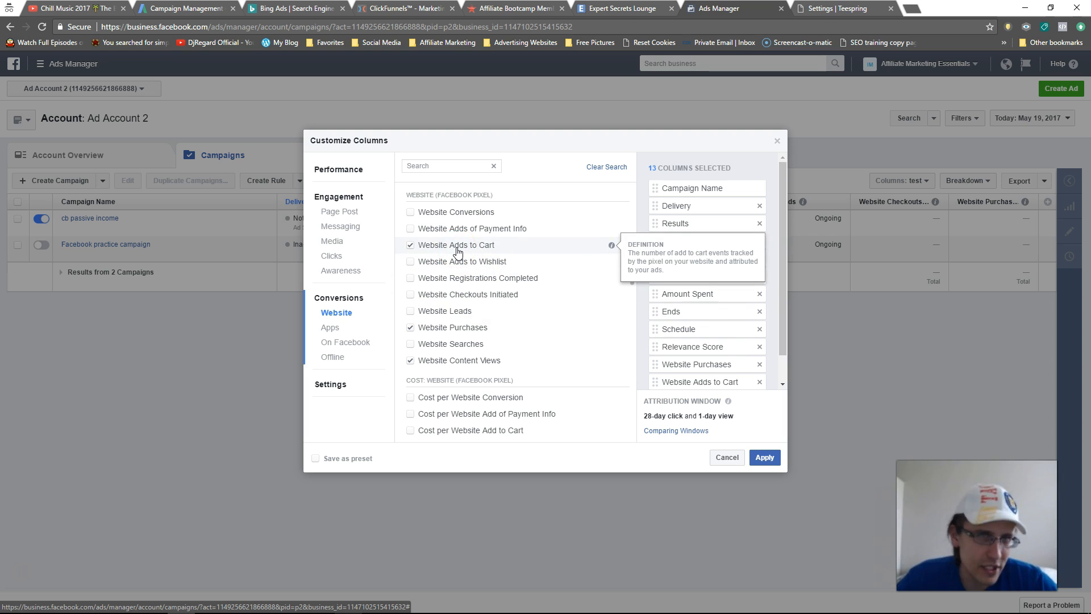
mouse_move(446, 327)
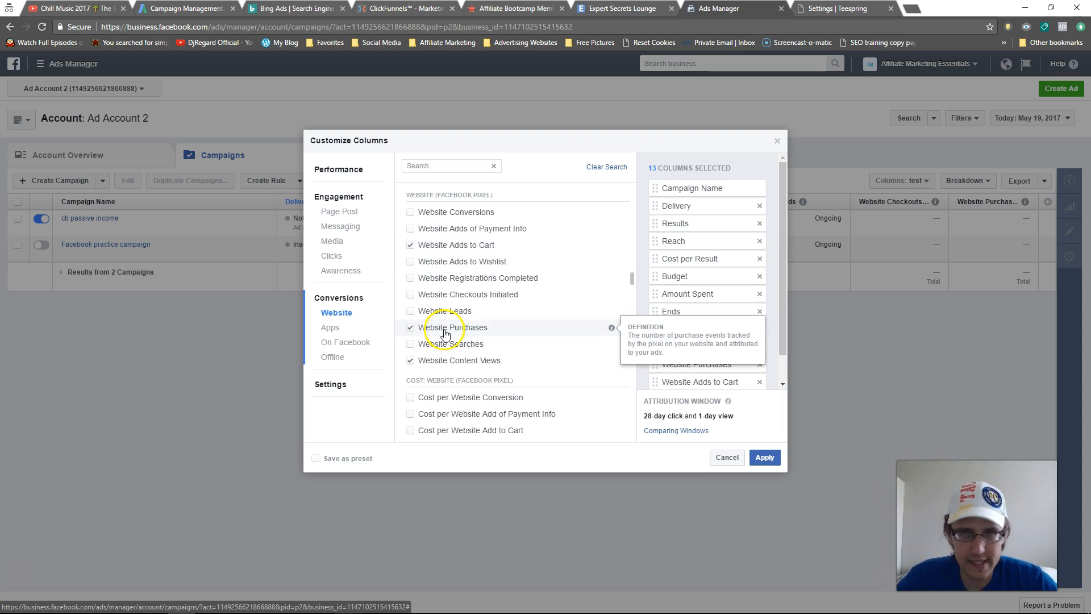
left_click(764, 457)
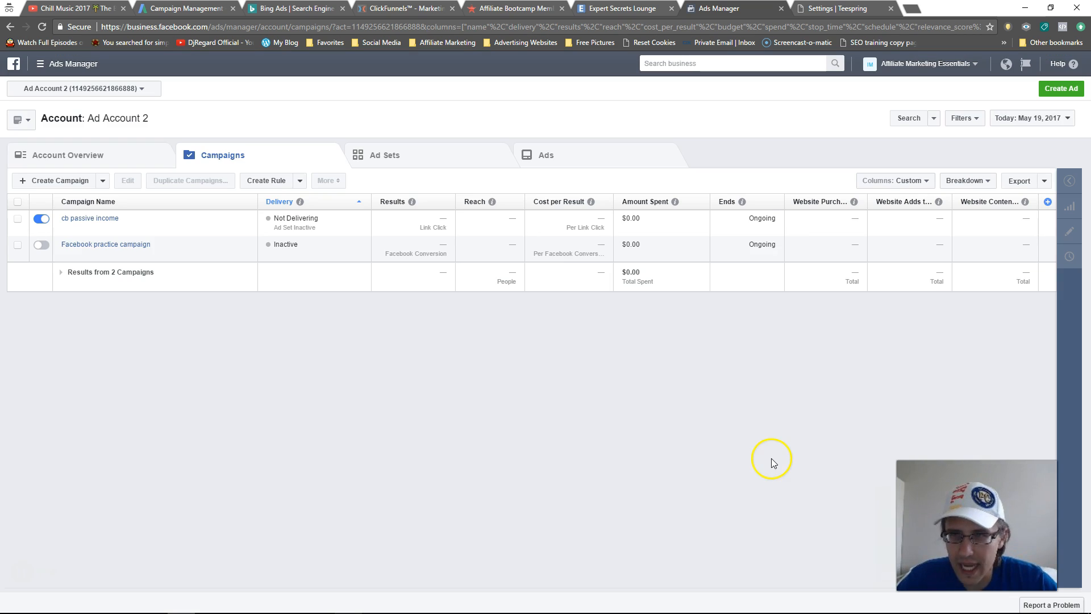
- Select the cb passive income campaign row in the table
left_click(18, 217)
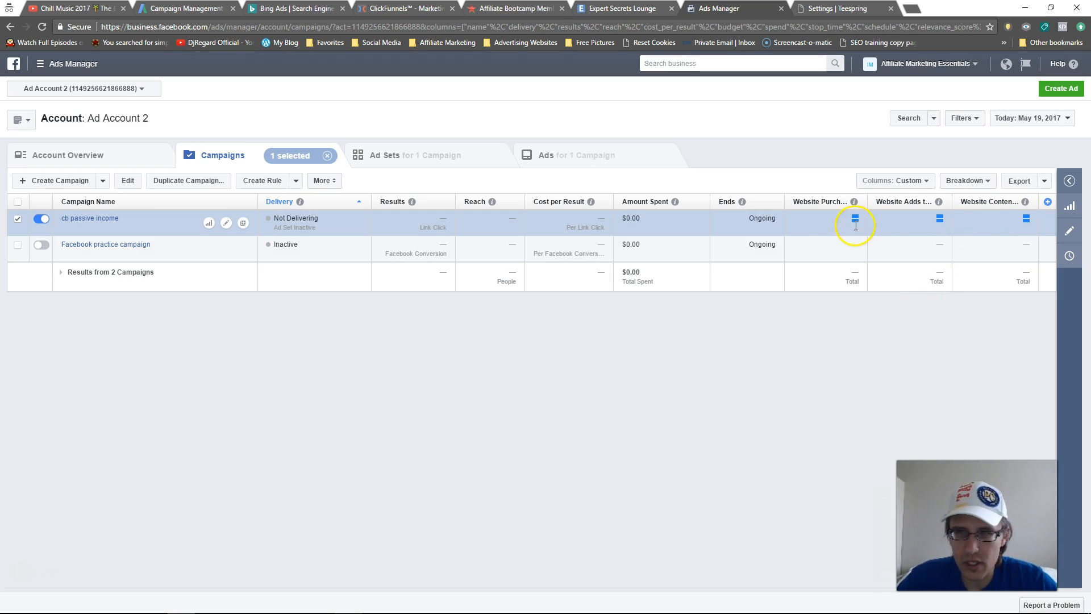
mouse_move(984, 236)
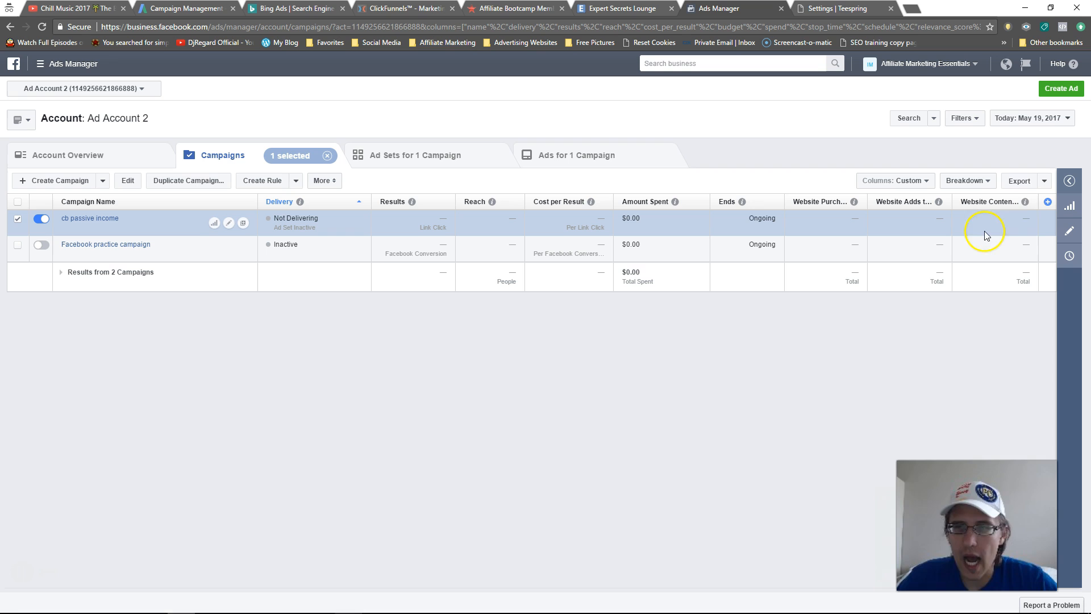
mouse_move(973, 207)
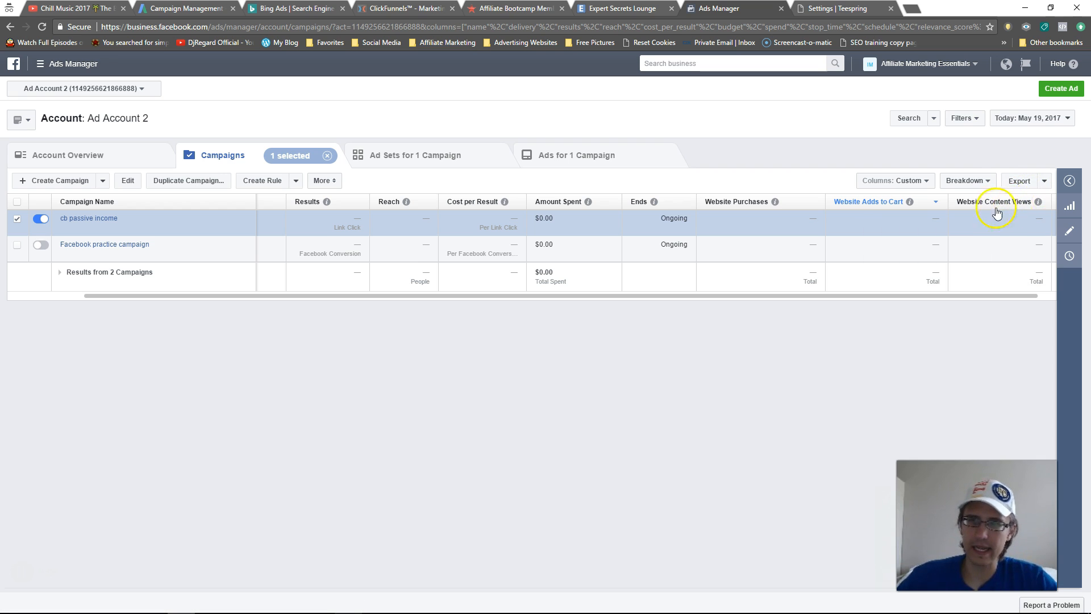
mouse_move(1013, 211)
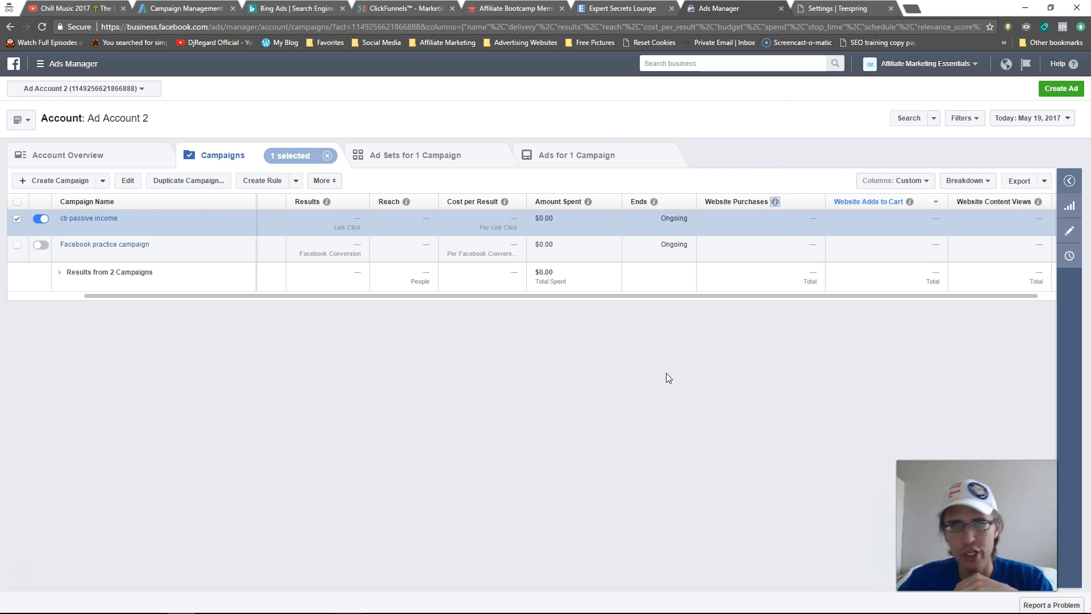
mouse_move(697, 387)
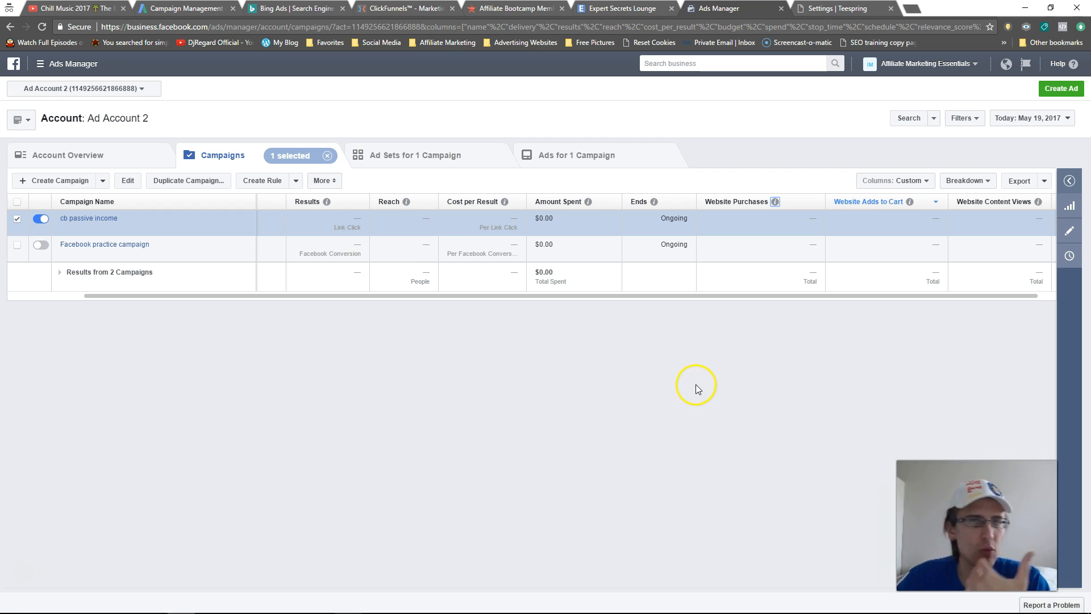
- Search Google for 'facebook teespring pixel' and open the Teespring Community Facebook Pixel guide
left_click(914, 8)
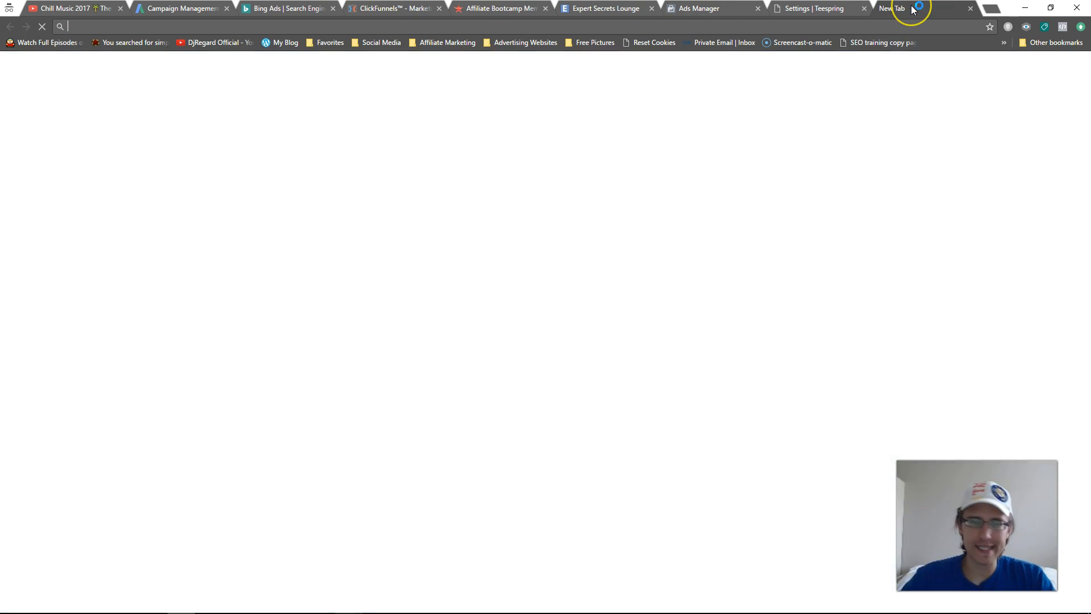
type("facebook te")
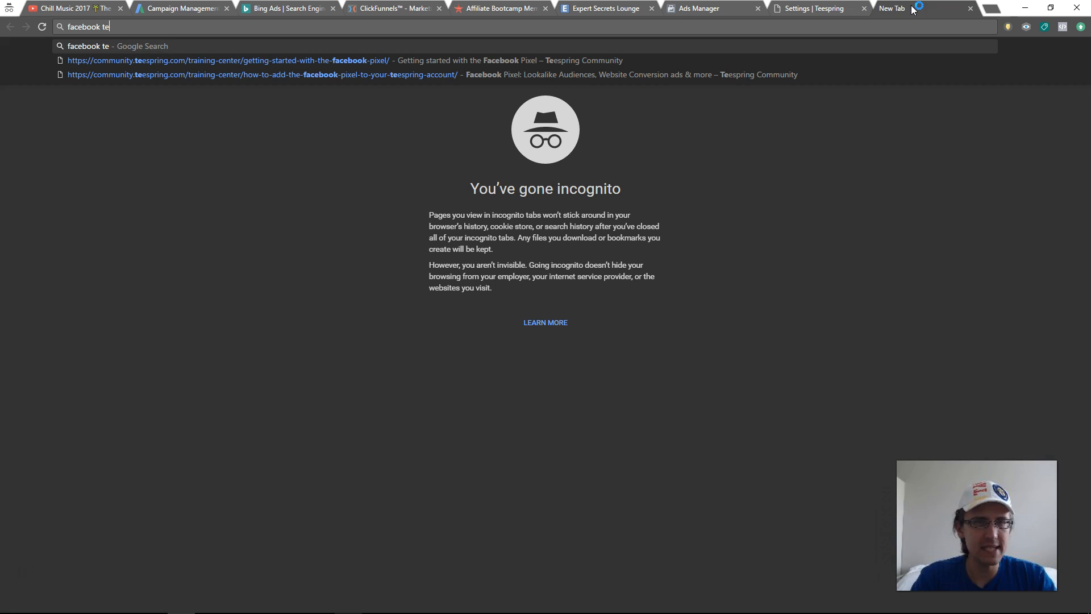
key("Return")
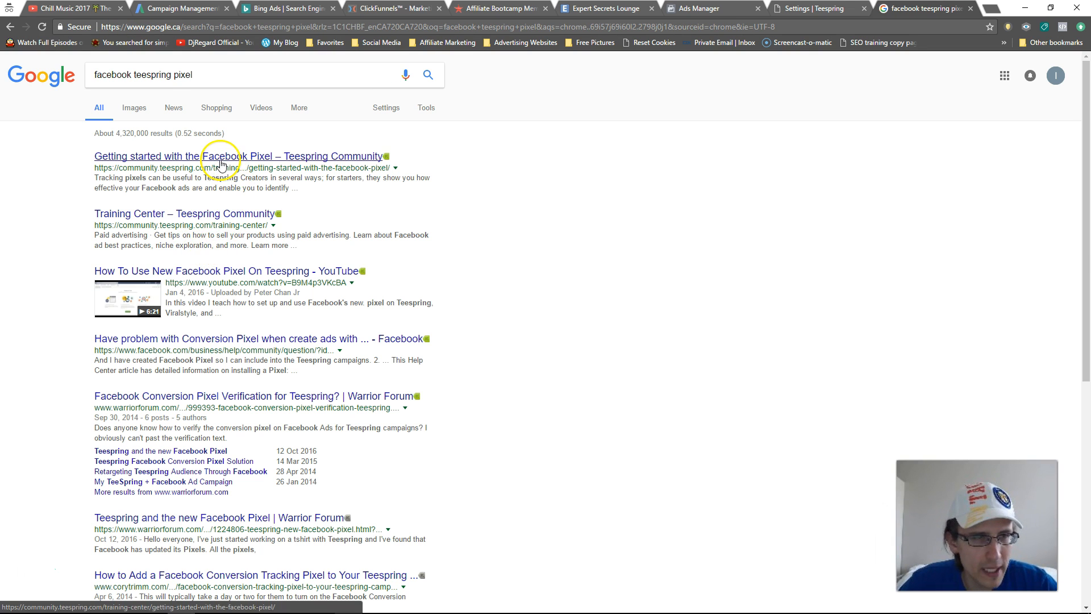
left_click(238, 155)
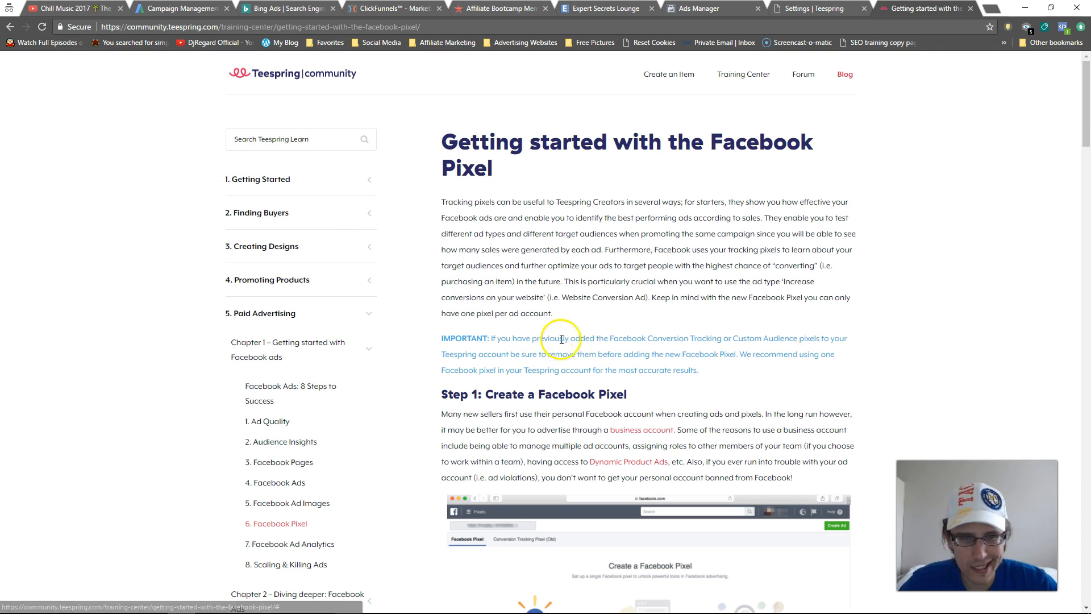
- Read the guide's purchase-funnel events, check Teespring's pixel settings, and return to Ads Manager
scroll("down", 3)
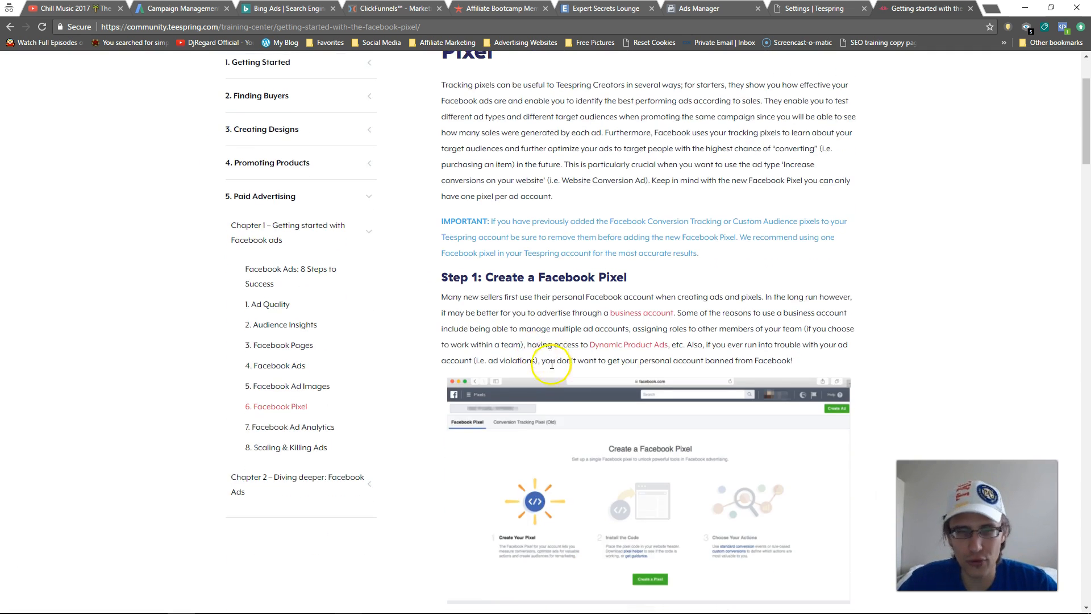
scroll("down", 3)
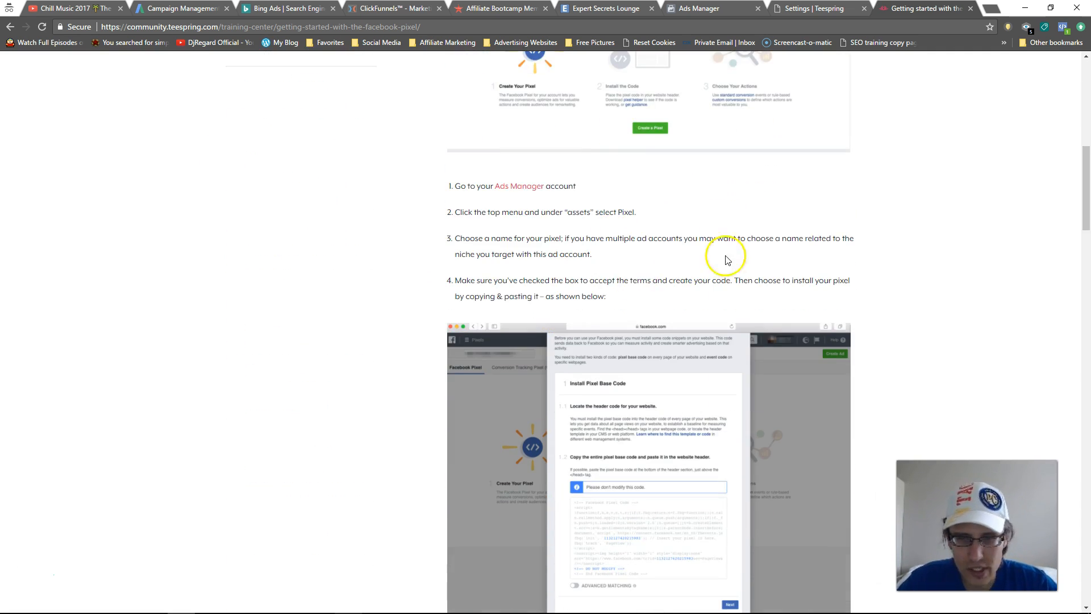
mouse_move(628, 123)
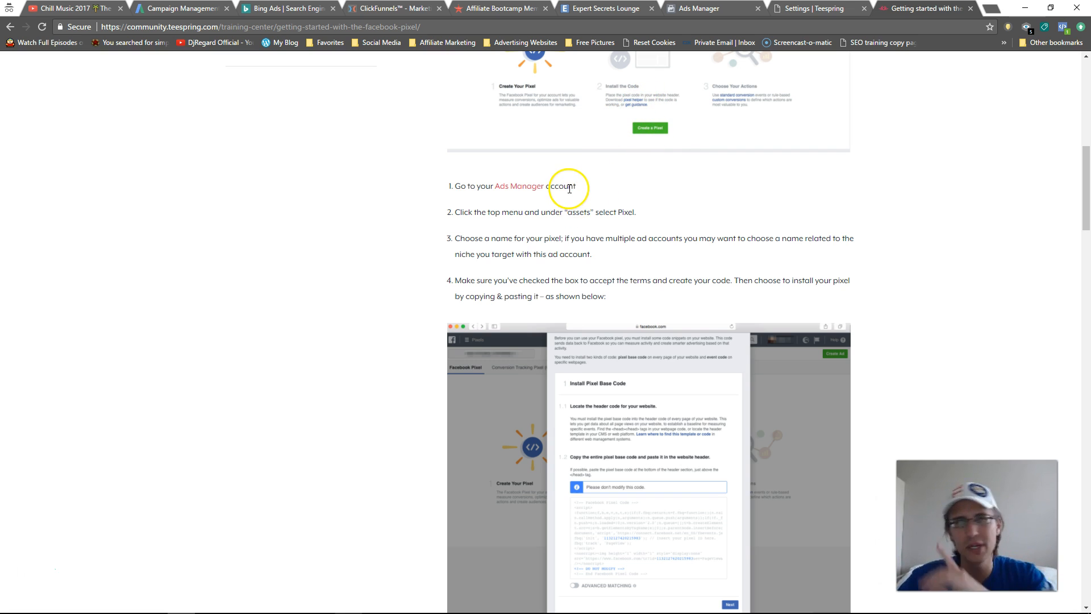
mouse_move(557, 184)
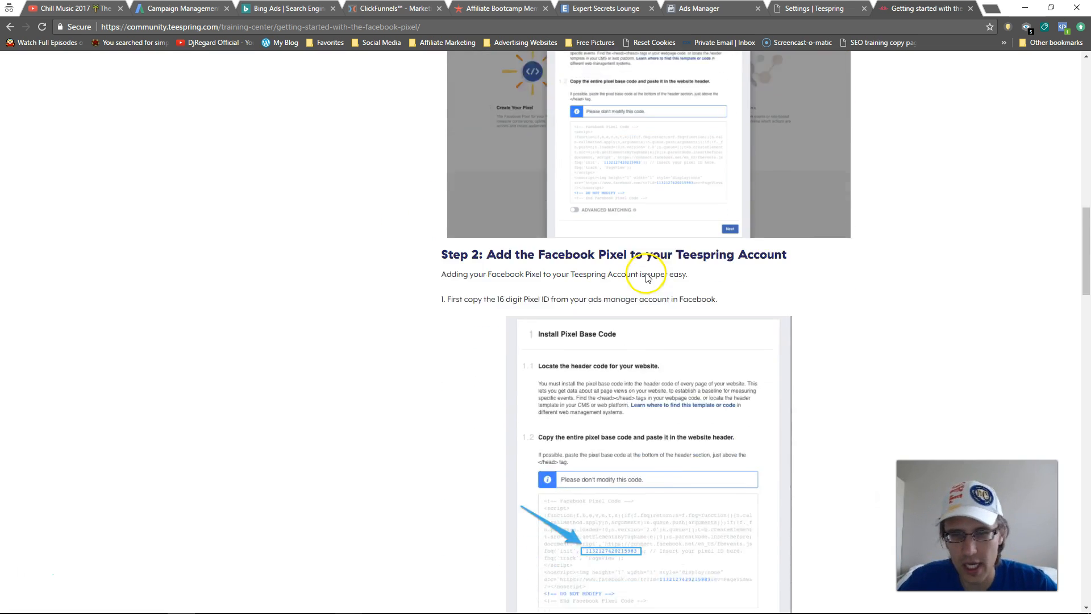
scroll("down", 3)
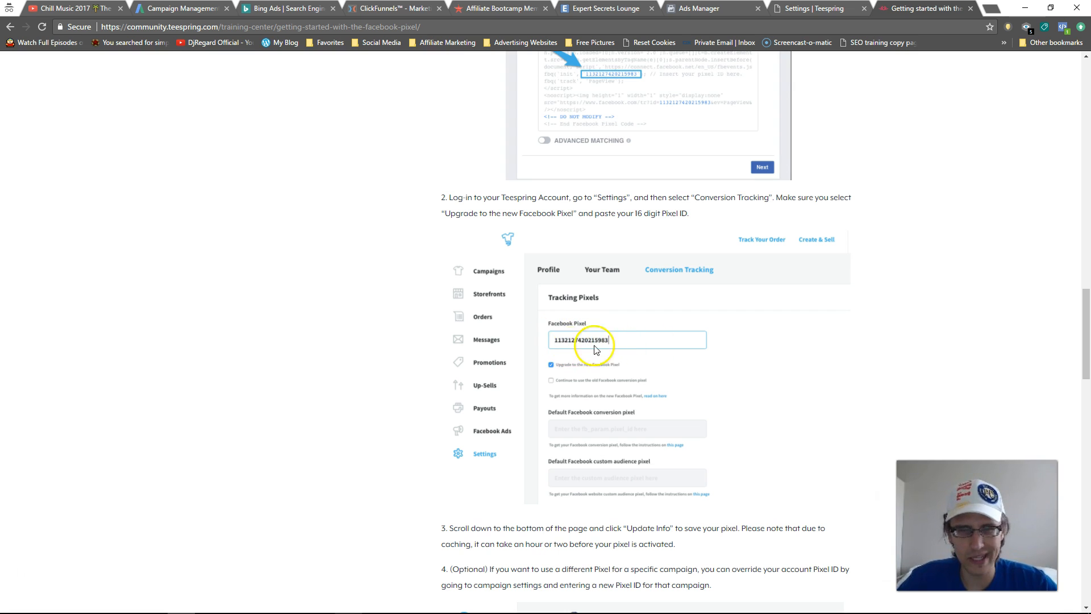
scroll("down", 3)
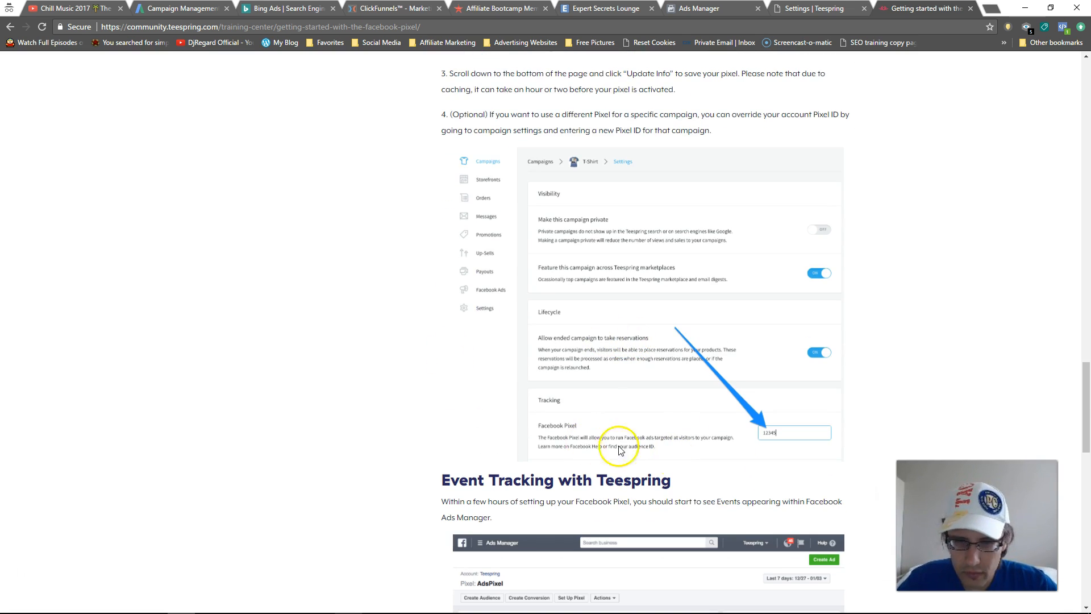
mouse_move(759, 442)
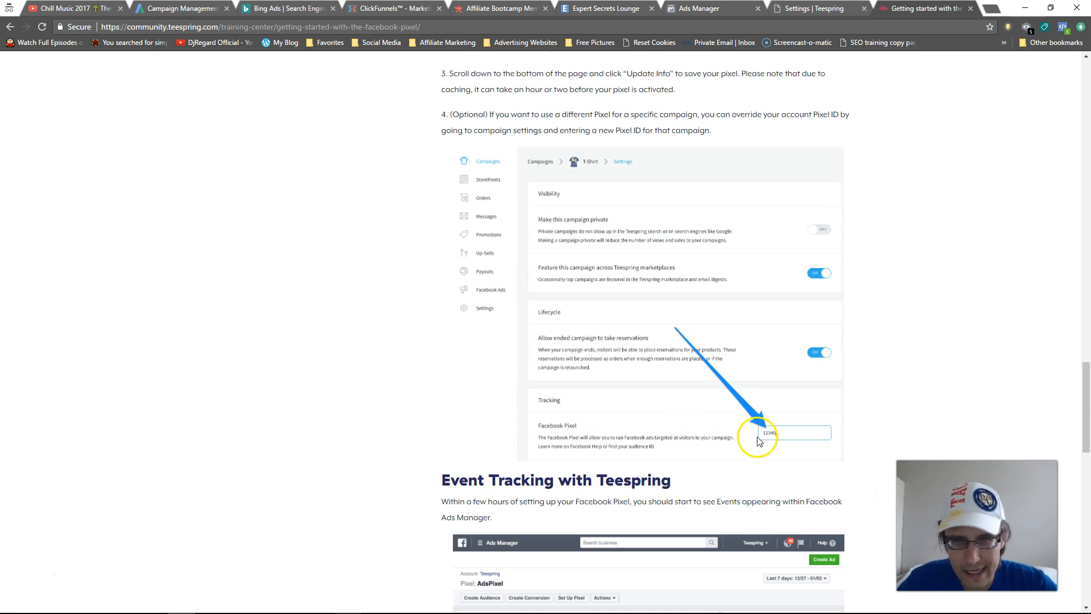
scroll("up", 3)
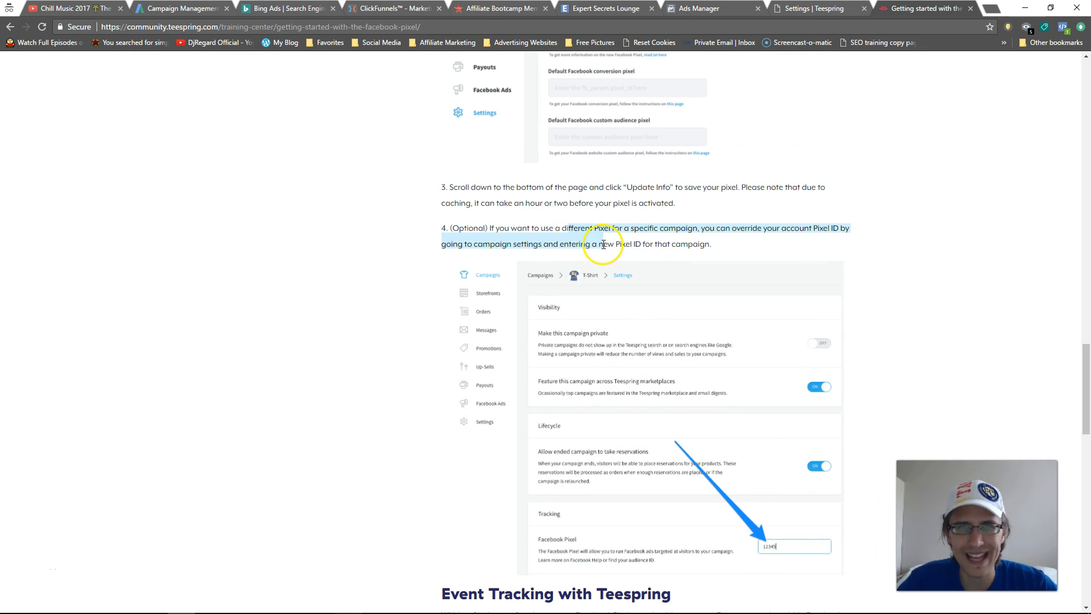
scroll("down", 3)
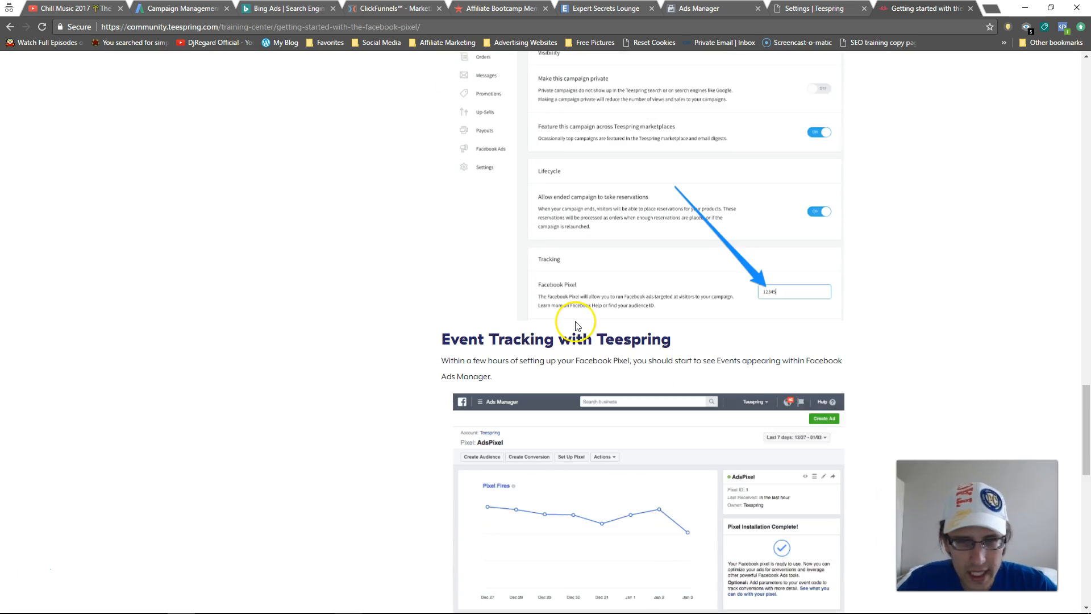
scroll("down", 3)
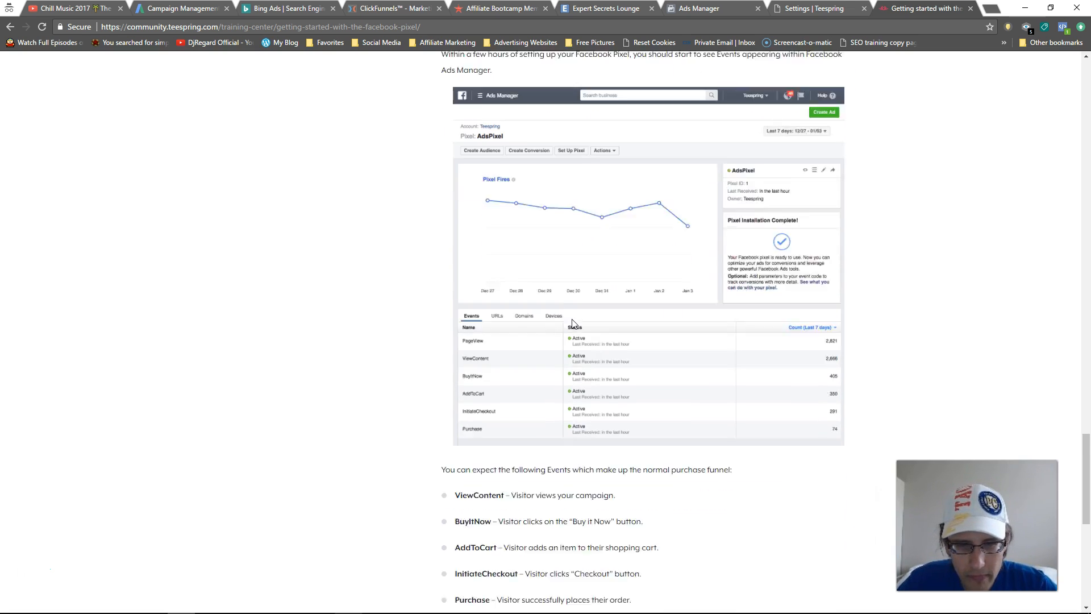
scroll("down", 3)
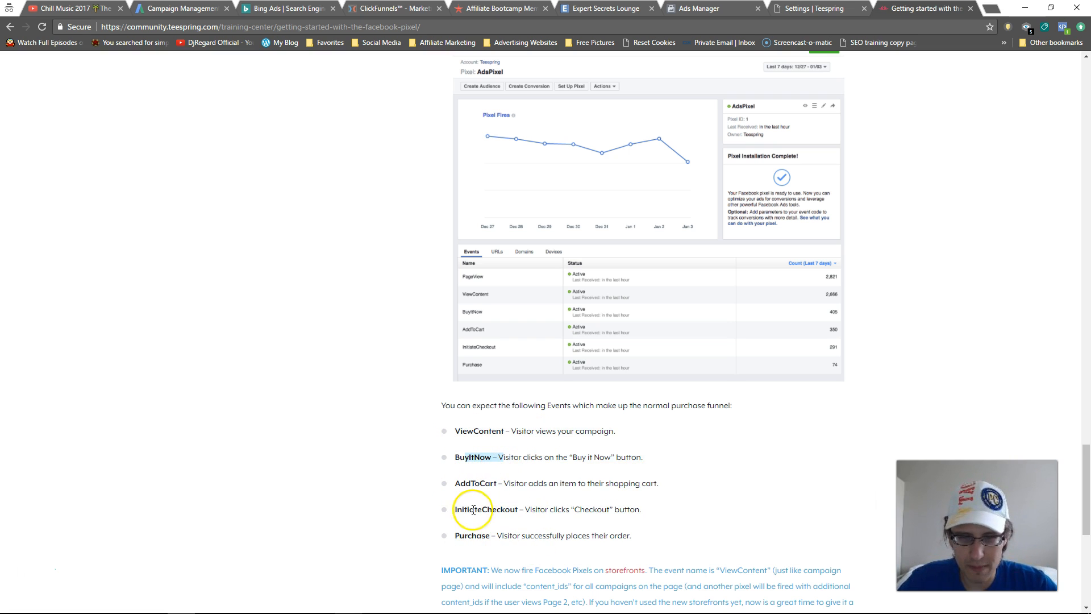
left_click(811, 7)
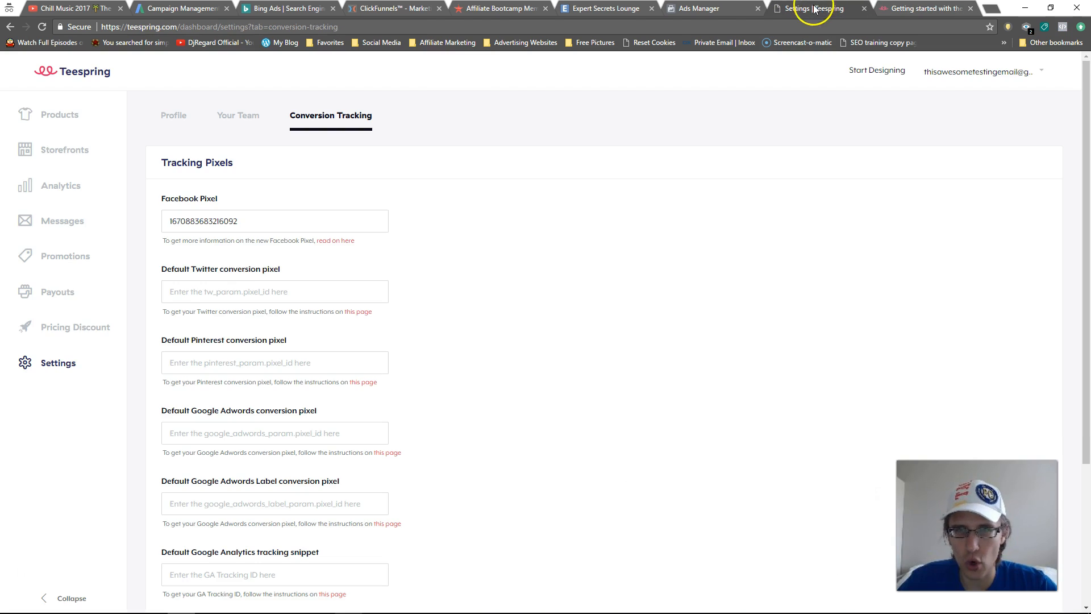
left_click(709, 7)
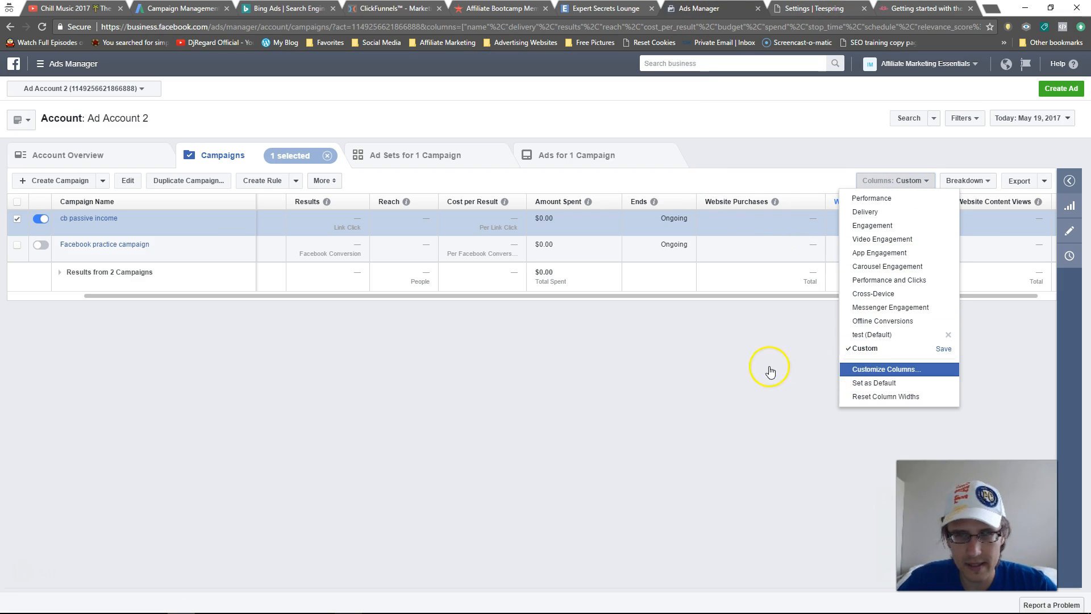
- Tick Website Checkouts Initiated under Conversions > Website in Customize Columns
left_click(886, 369)
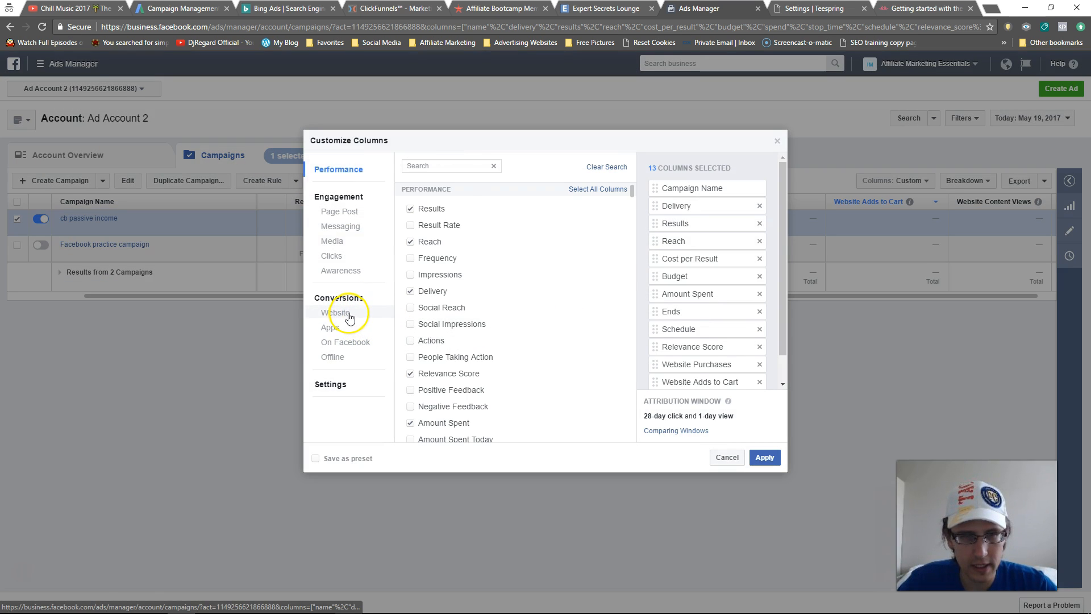
left_click(335, 312)
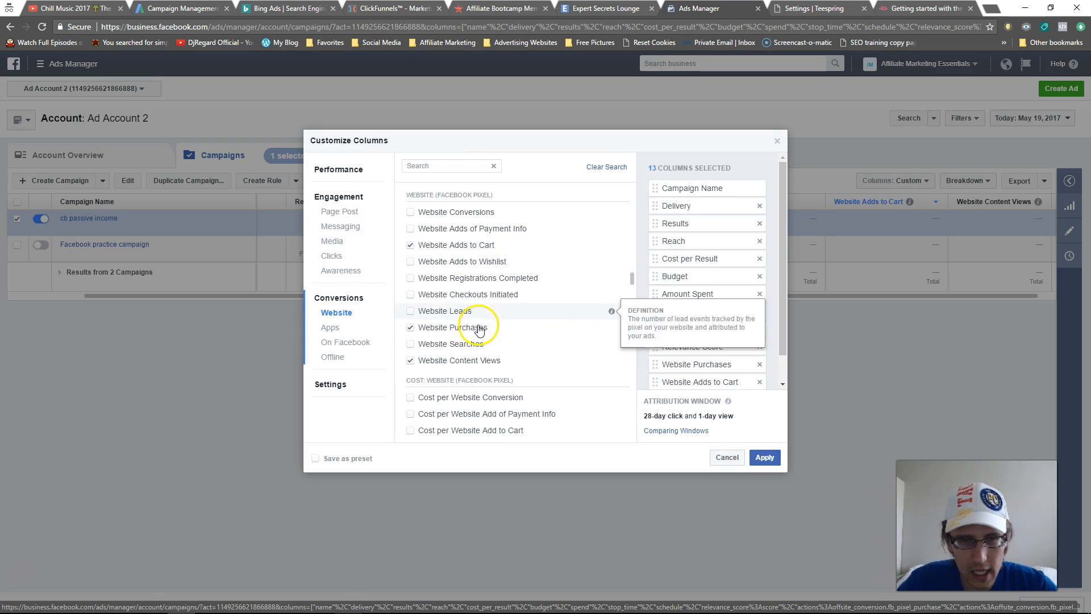
left_click(410, 293)
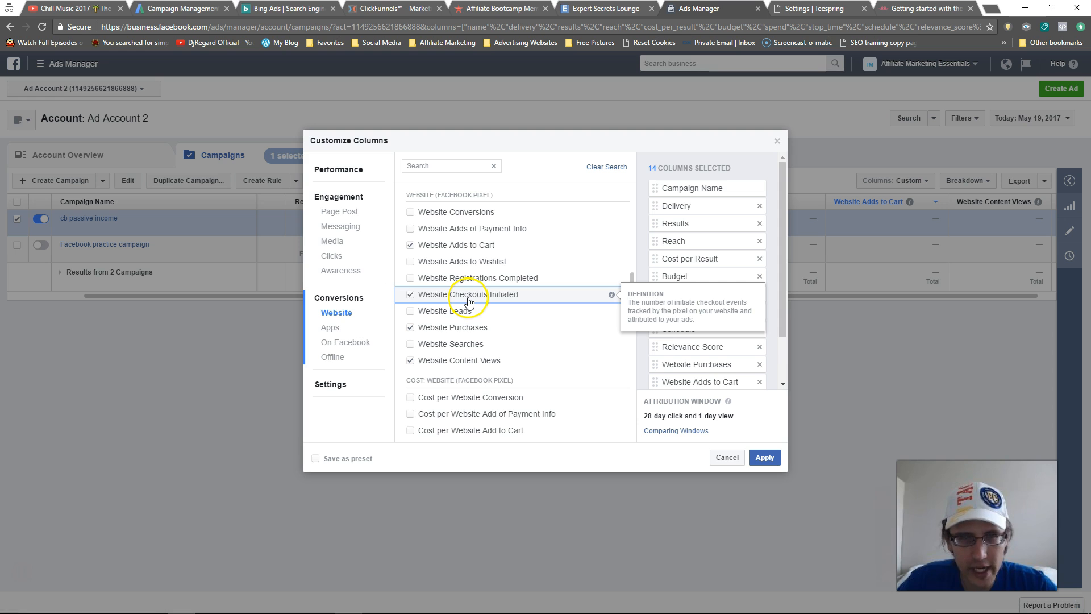
mouse_move(474, 359)
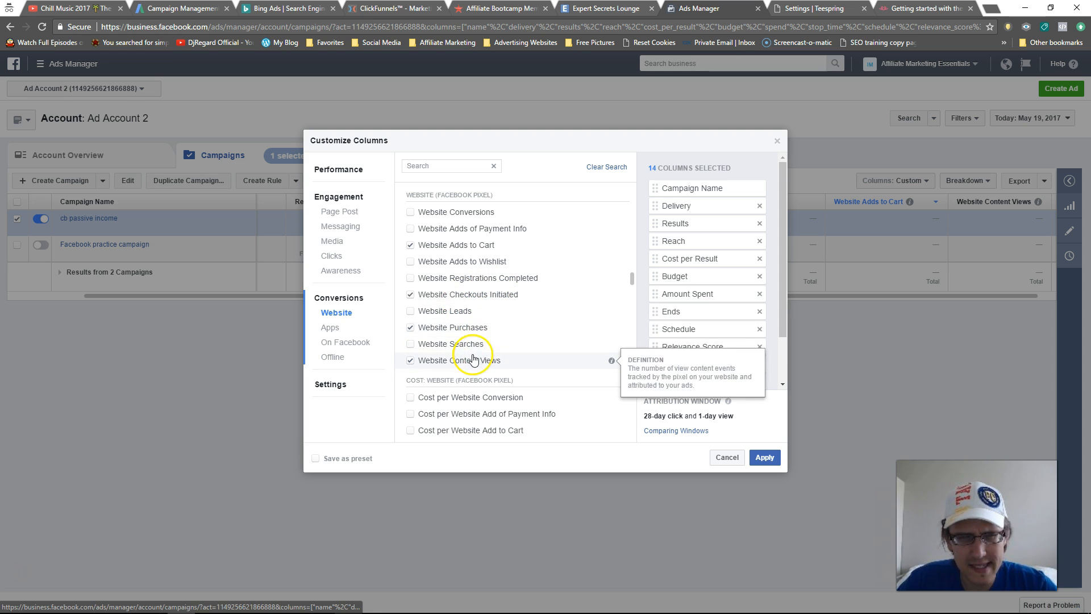
- Glance at the Teespring pixel guide and pixel settings, then return to the column chooser
left_click(926, 8)
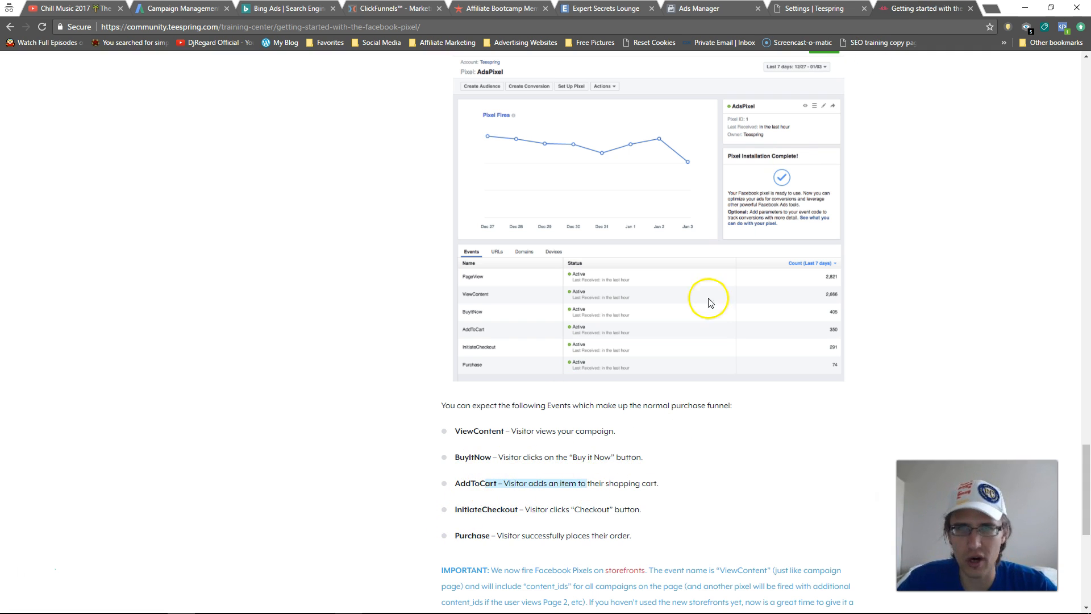
left_click(807, 7)
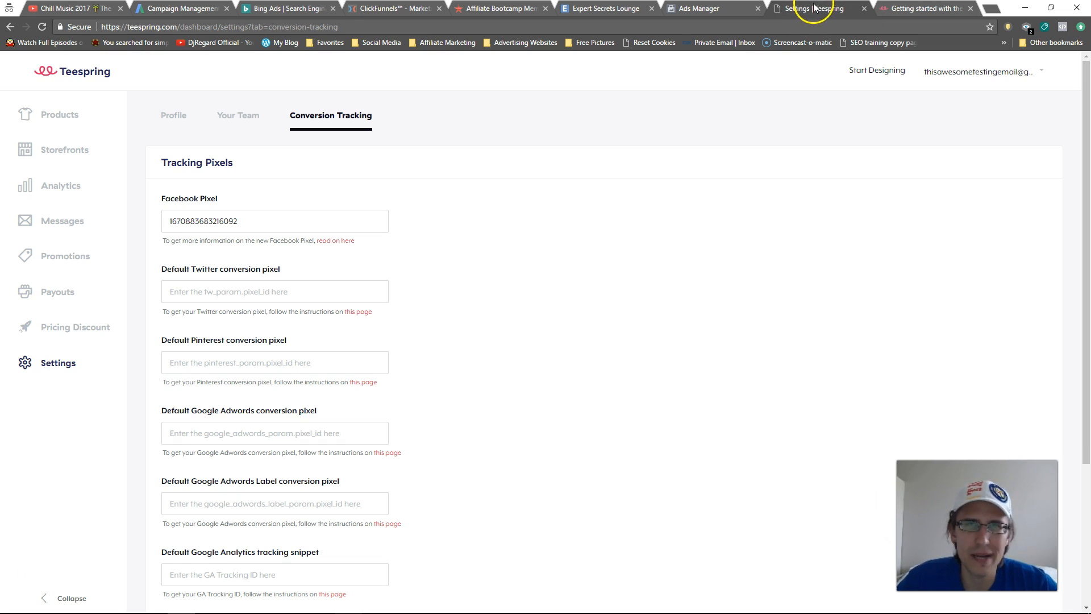
left_click(707, 7)
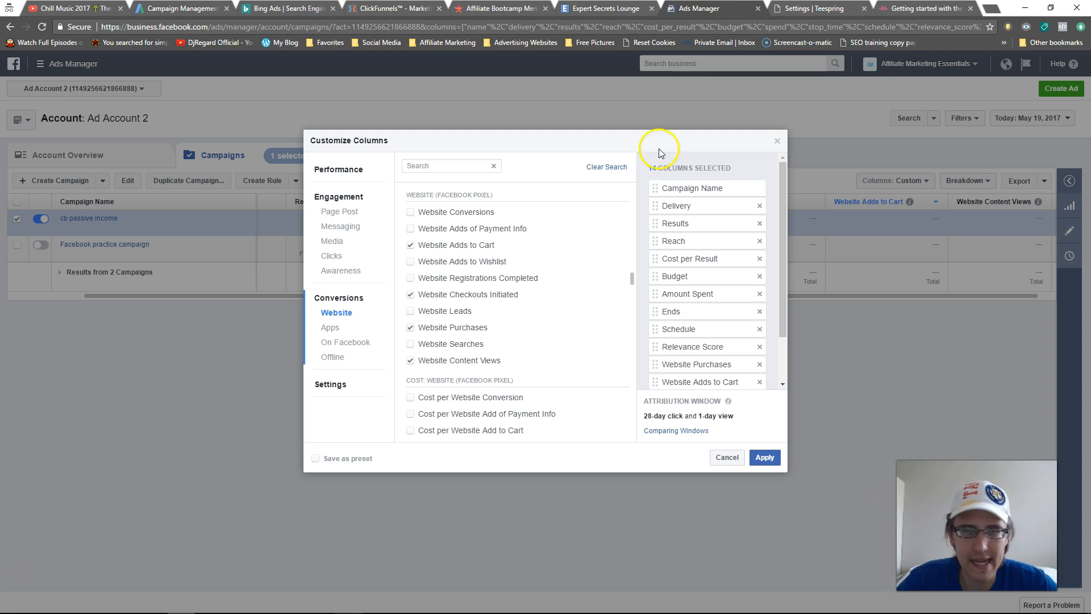
mouse_move(444, 310)
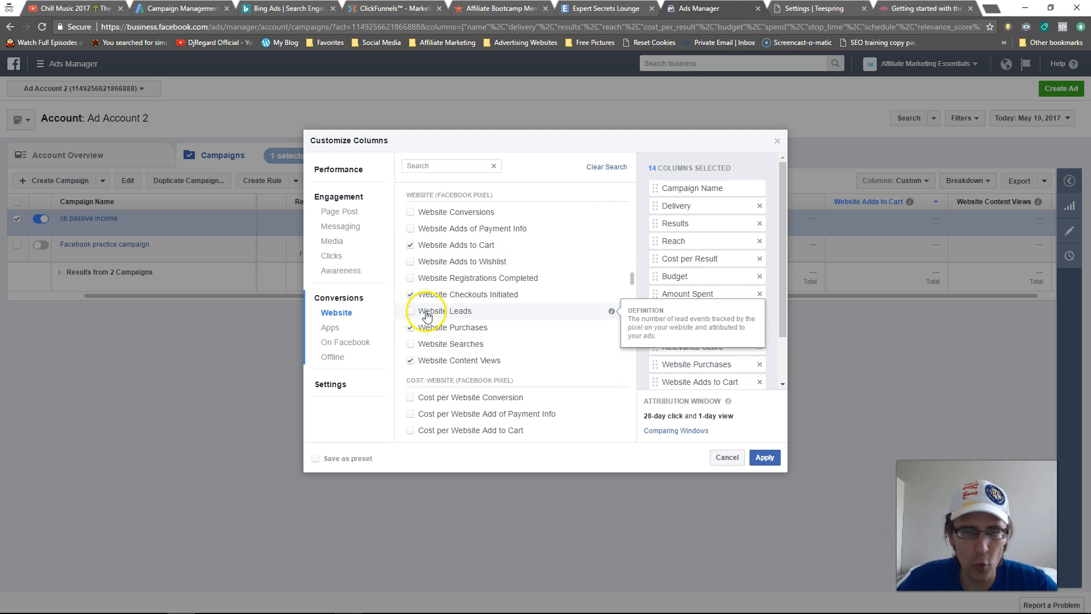
- Untick Website Checkouts Initiated and apply the 13-column set to the campaigns table
left_click(411, 328)
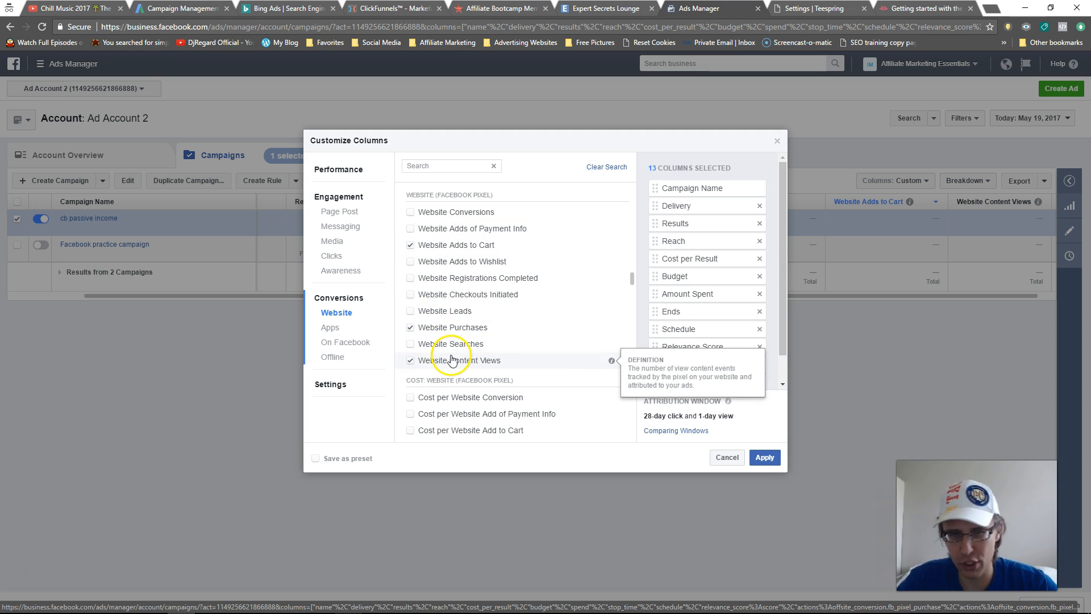
left_click(763, 457)
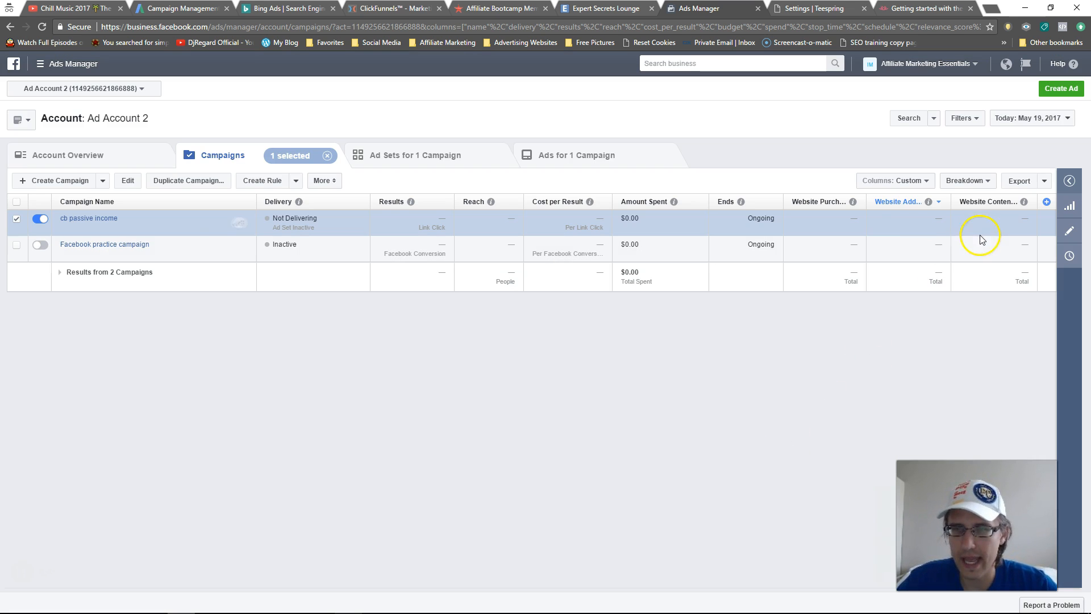
mouse_move(966, 249)
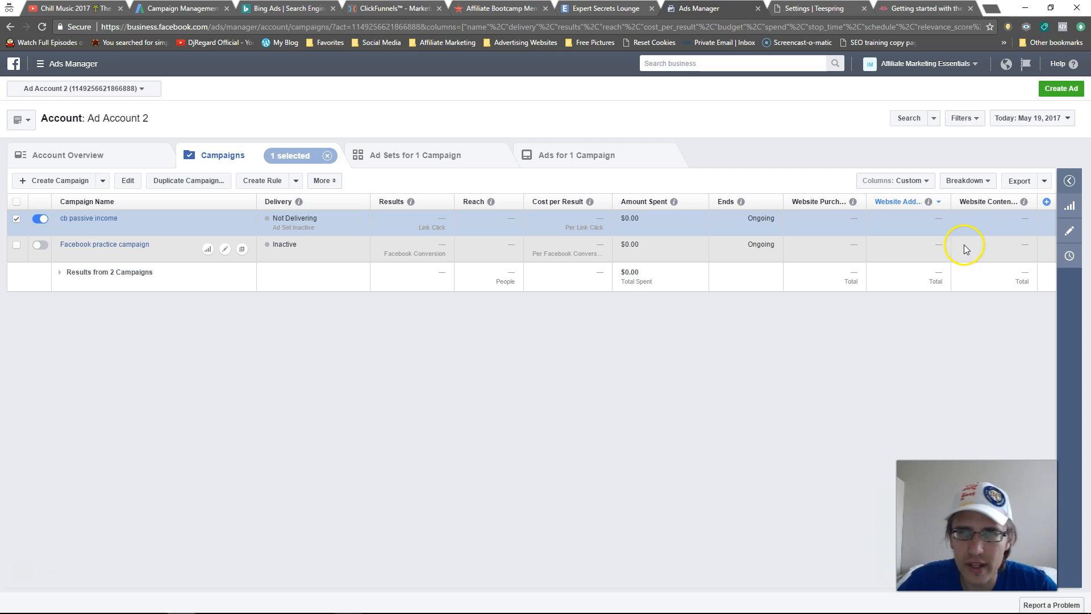
mouse_move(857, 218)
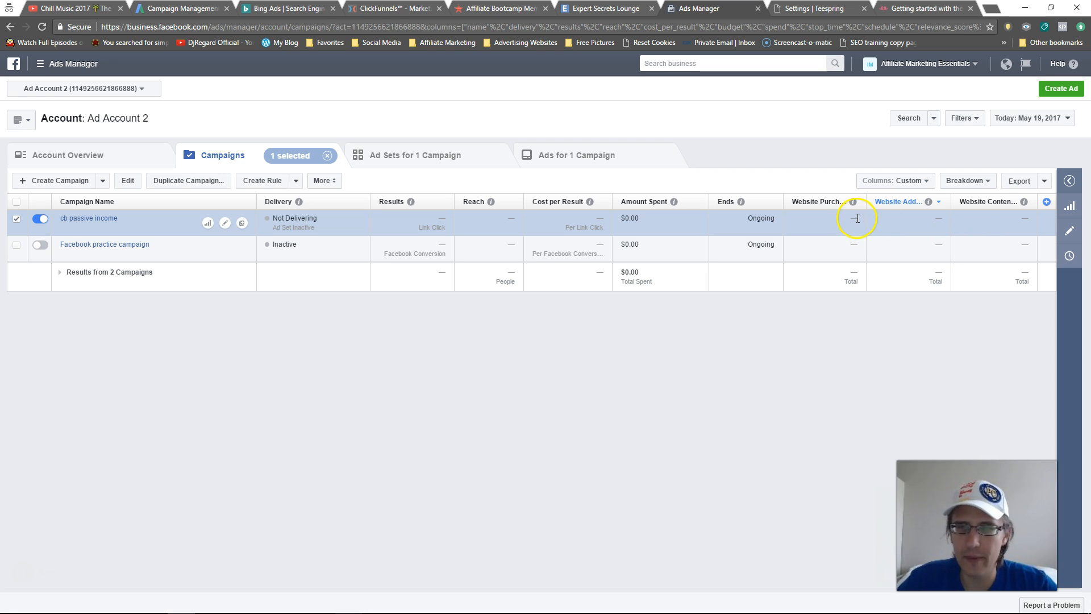
mouse_move(804, 208)
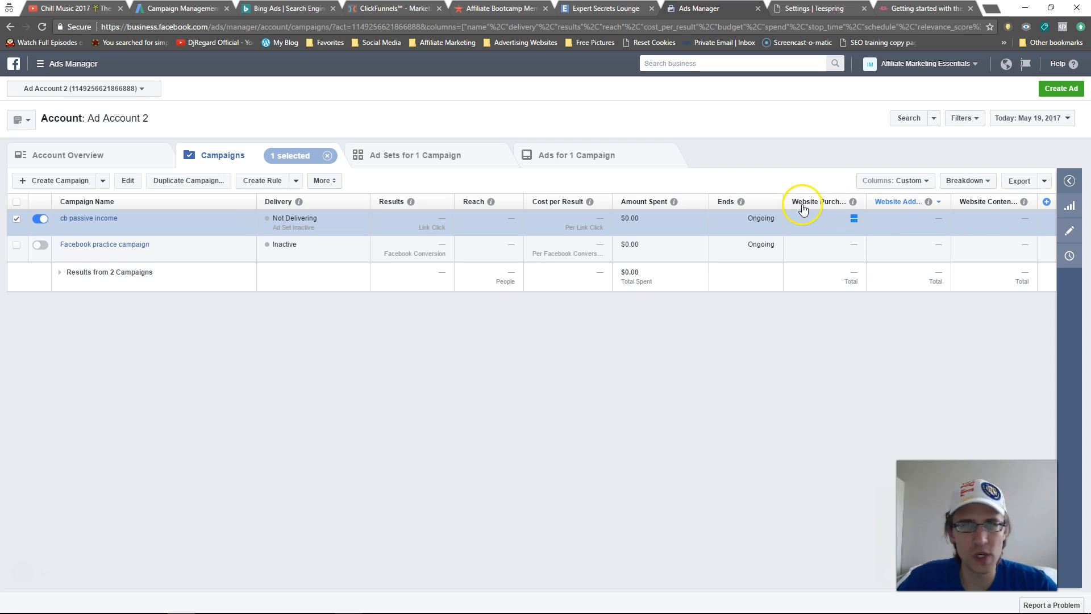
mouse_move(990, 206)
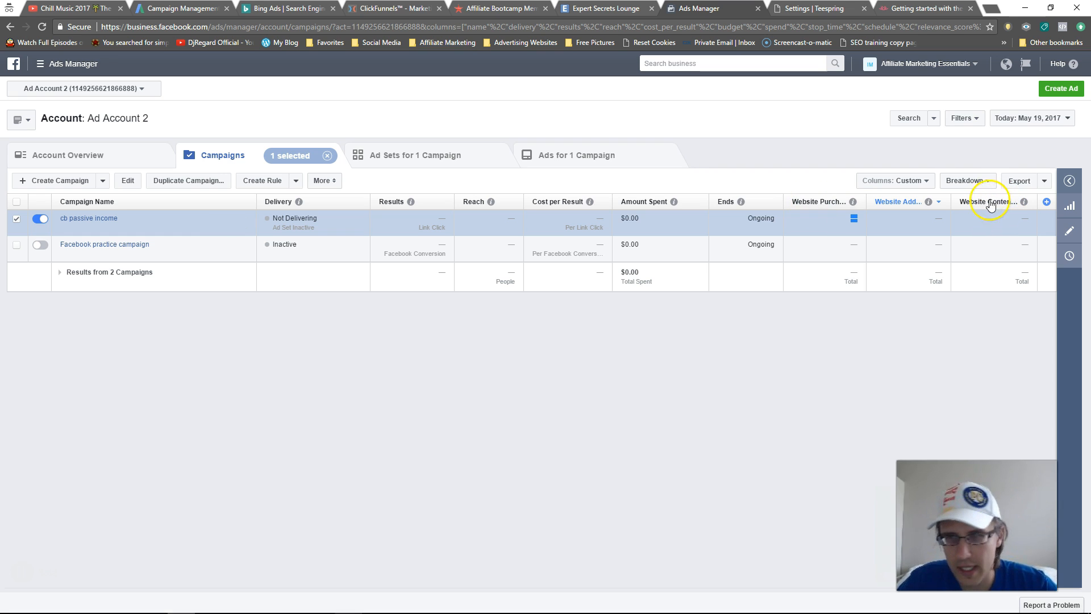
mouse_move(824, 209)
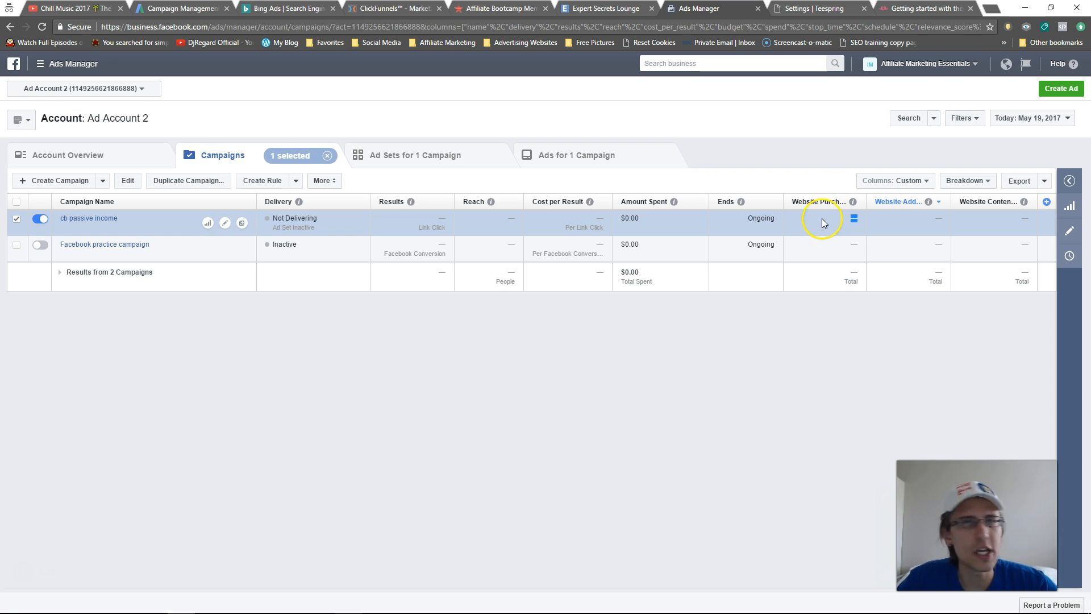
mouse_move(799, 238)
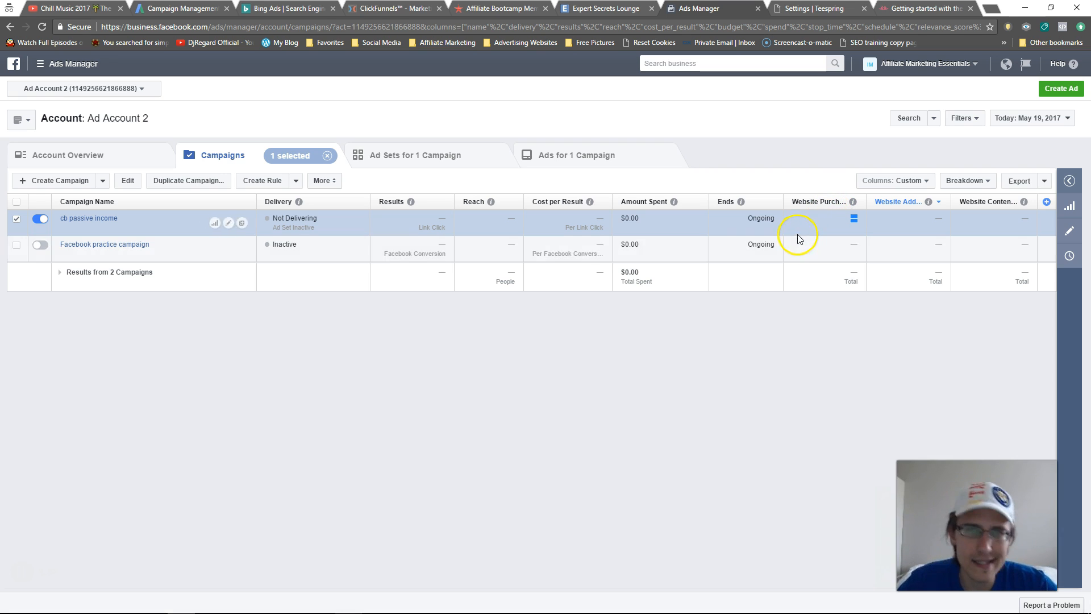
mouse_move(838, 206)
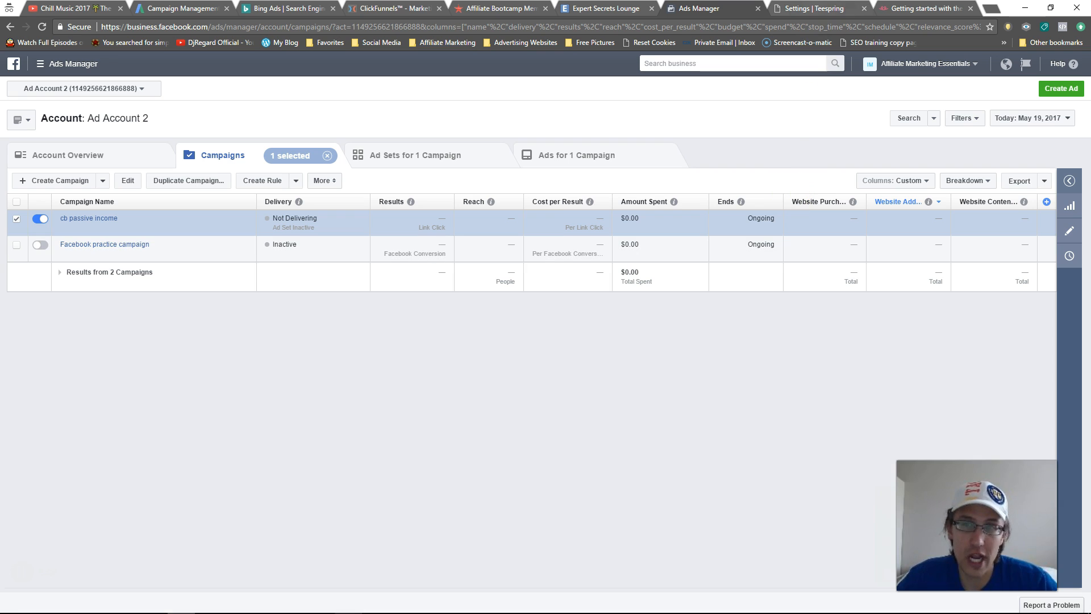
mouse_move(815, 80)
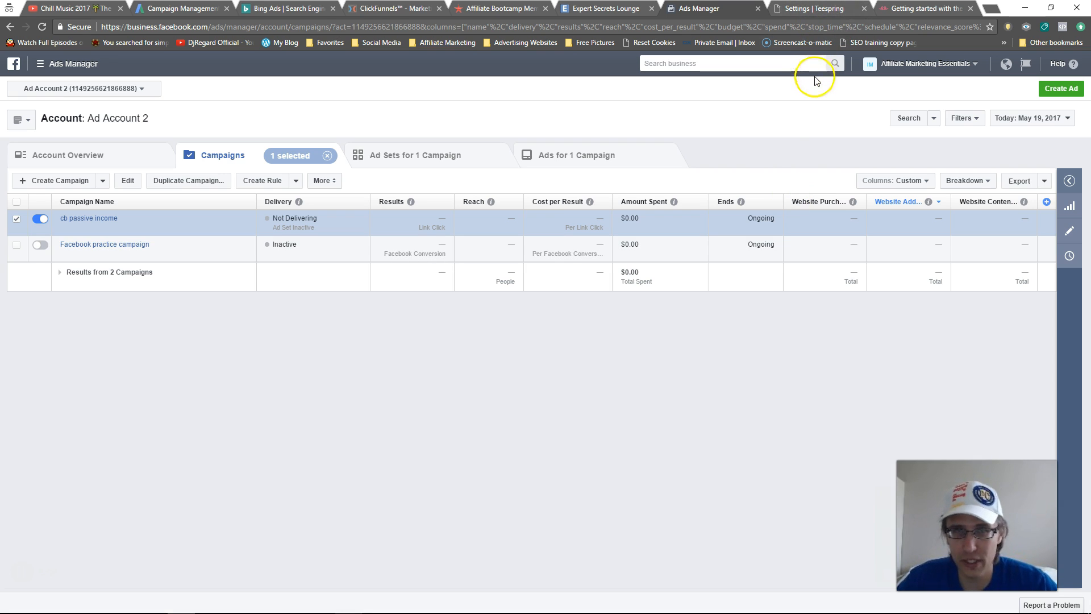
mouse_move(681, 275)
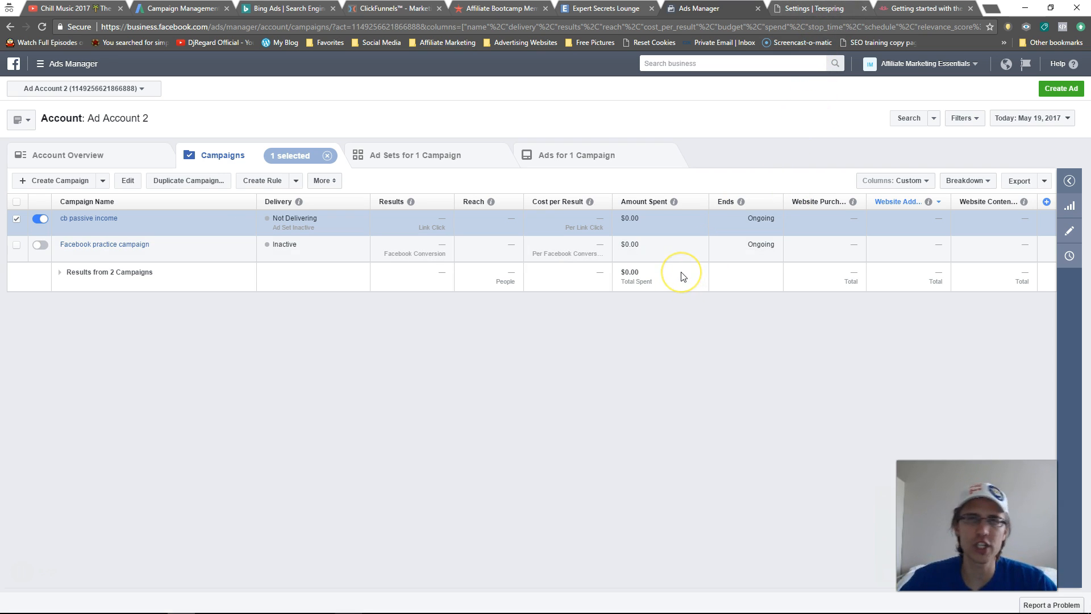
mouse_move(682, 276)
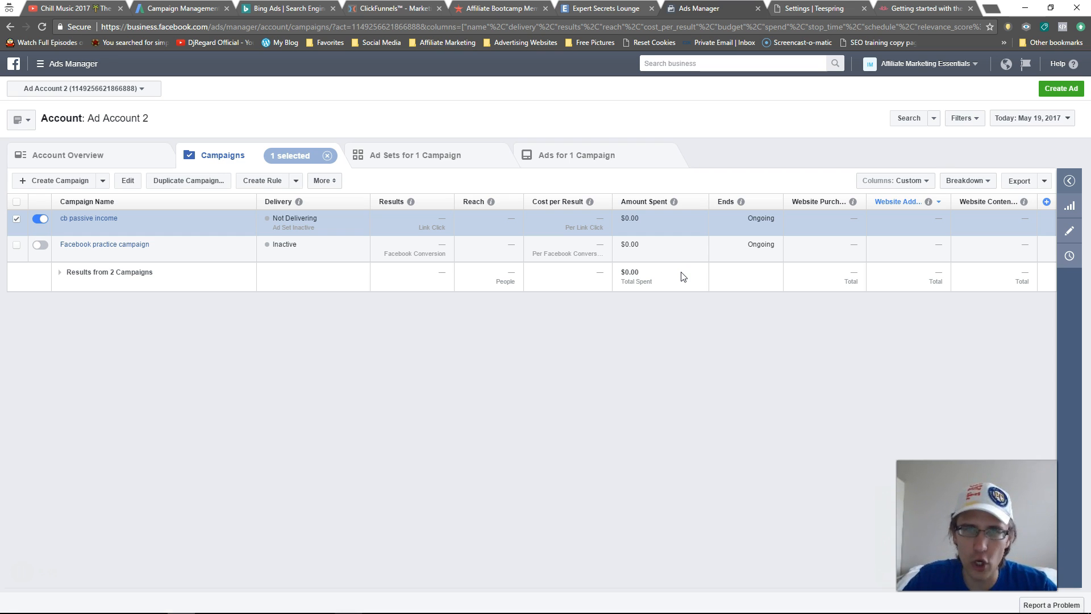